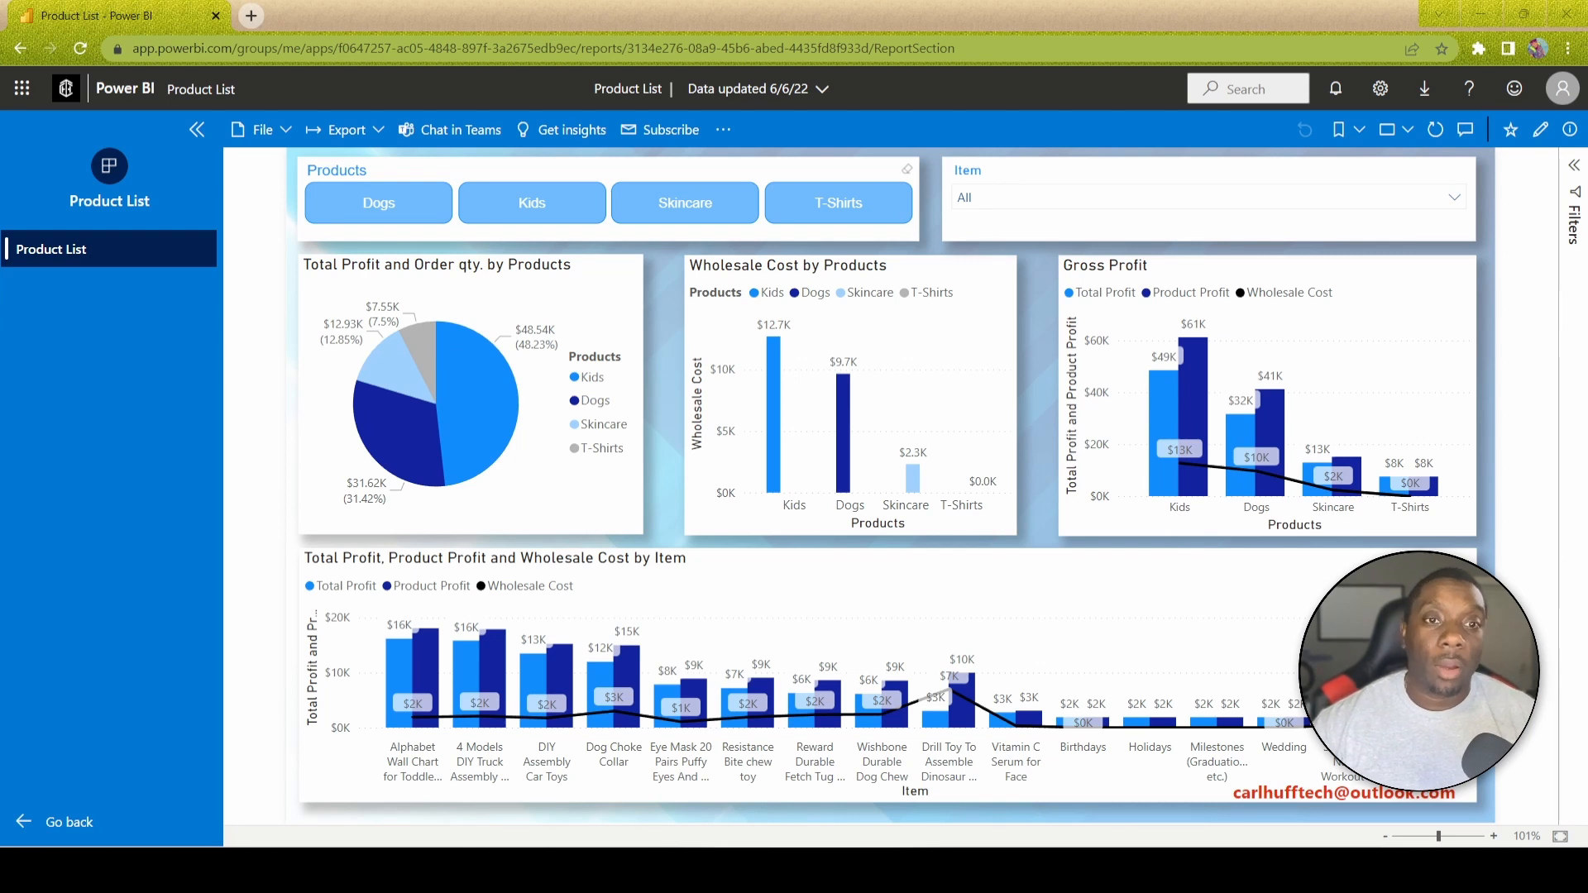
mouse_move(349, 577)
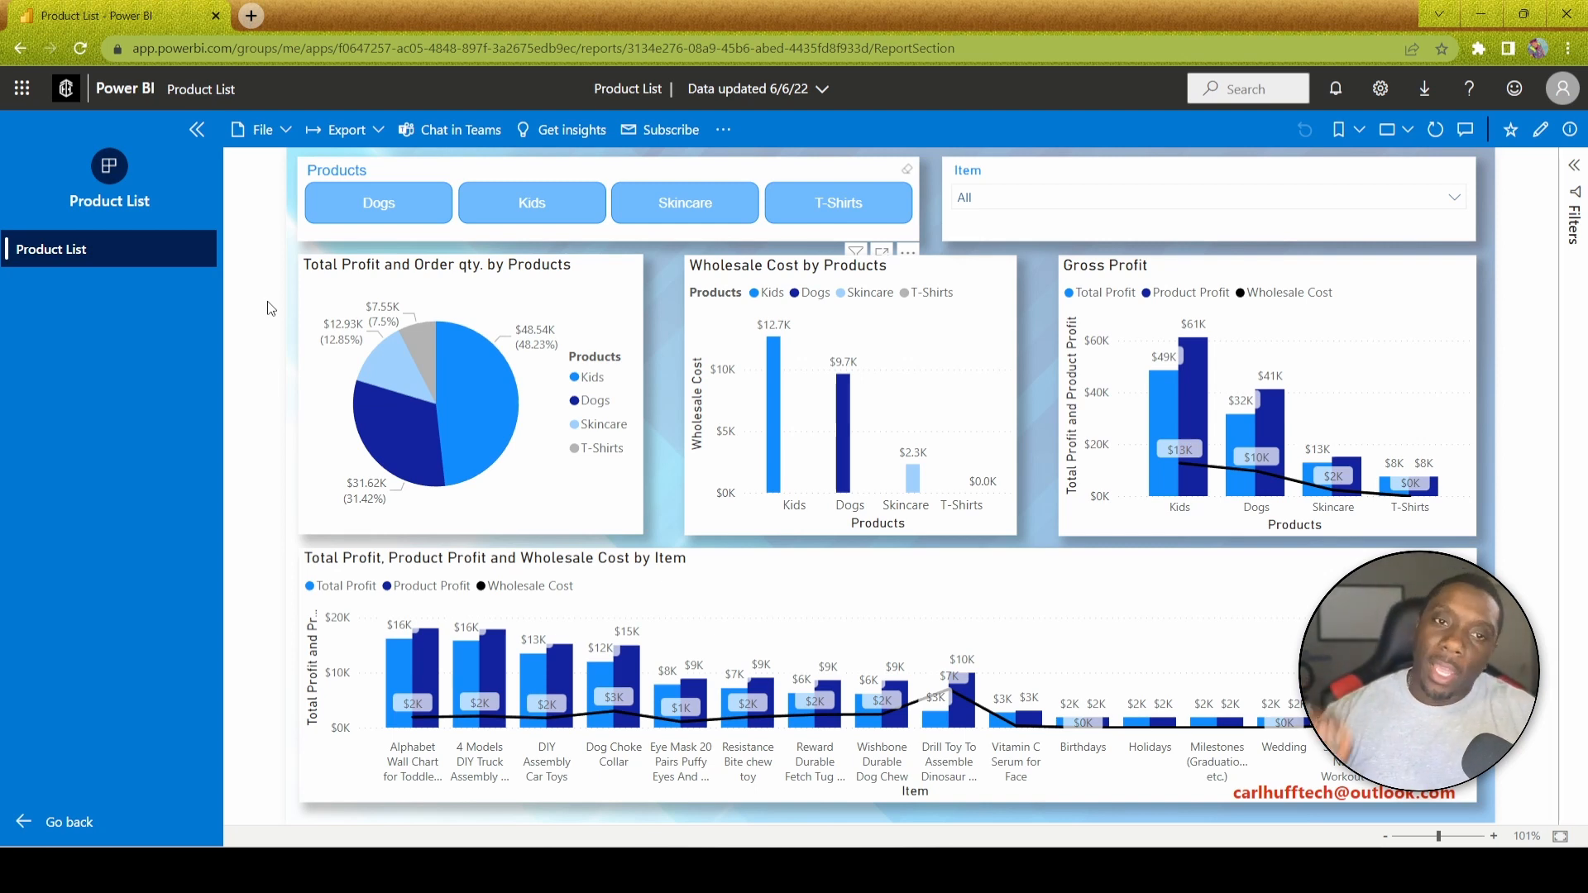
mouse_move(388, 268)
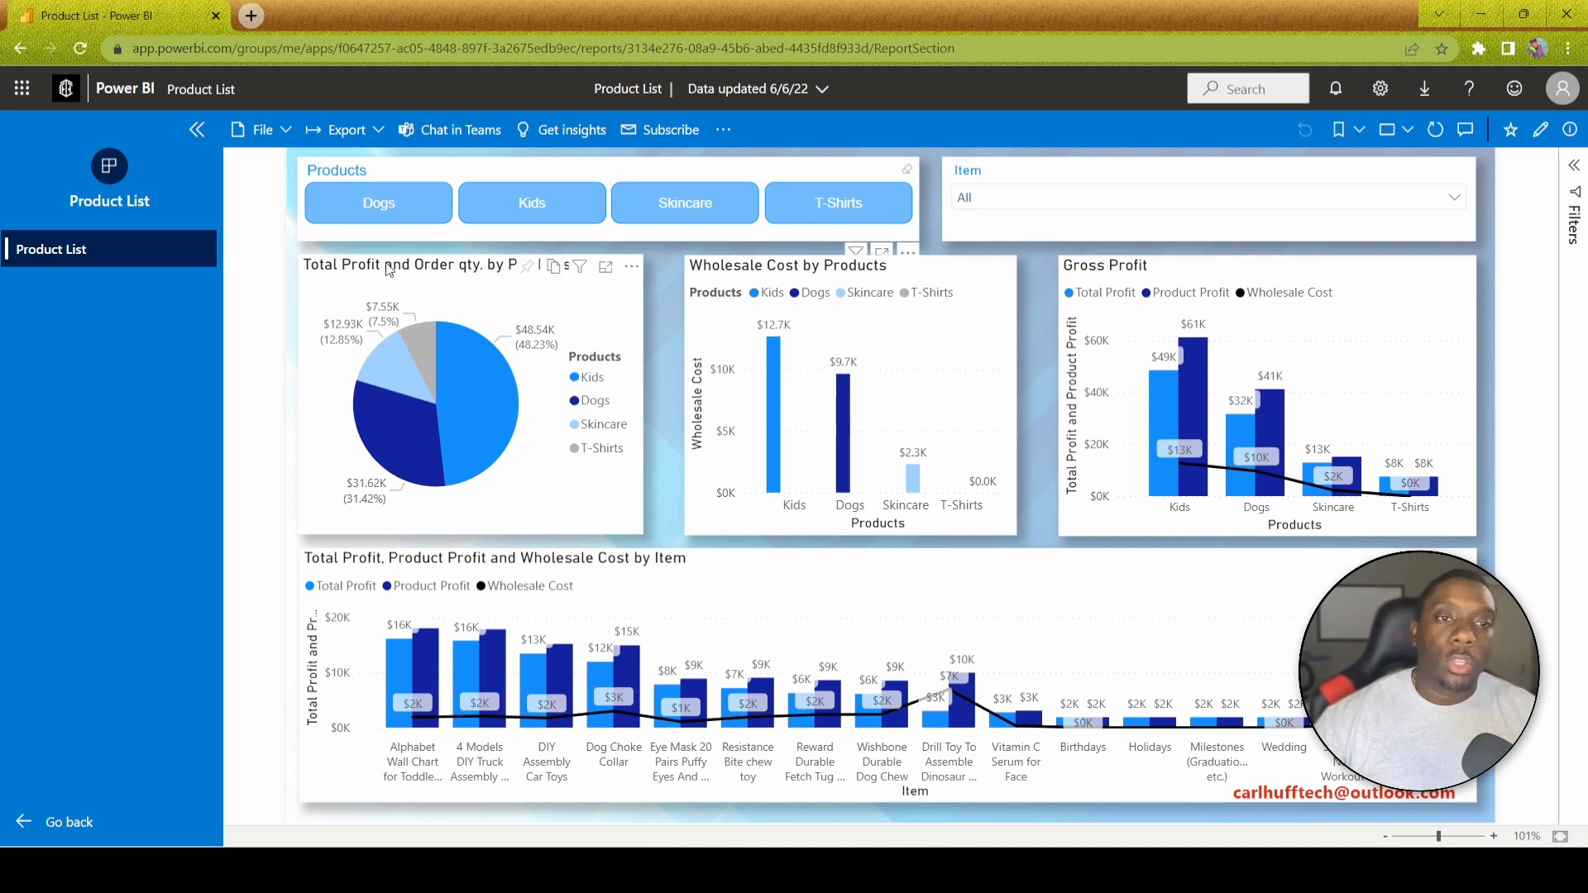
Try the Dogs and Kids product filters, clear them, then add a Power BI add-in.
click(378, 203)
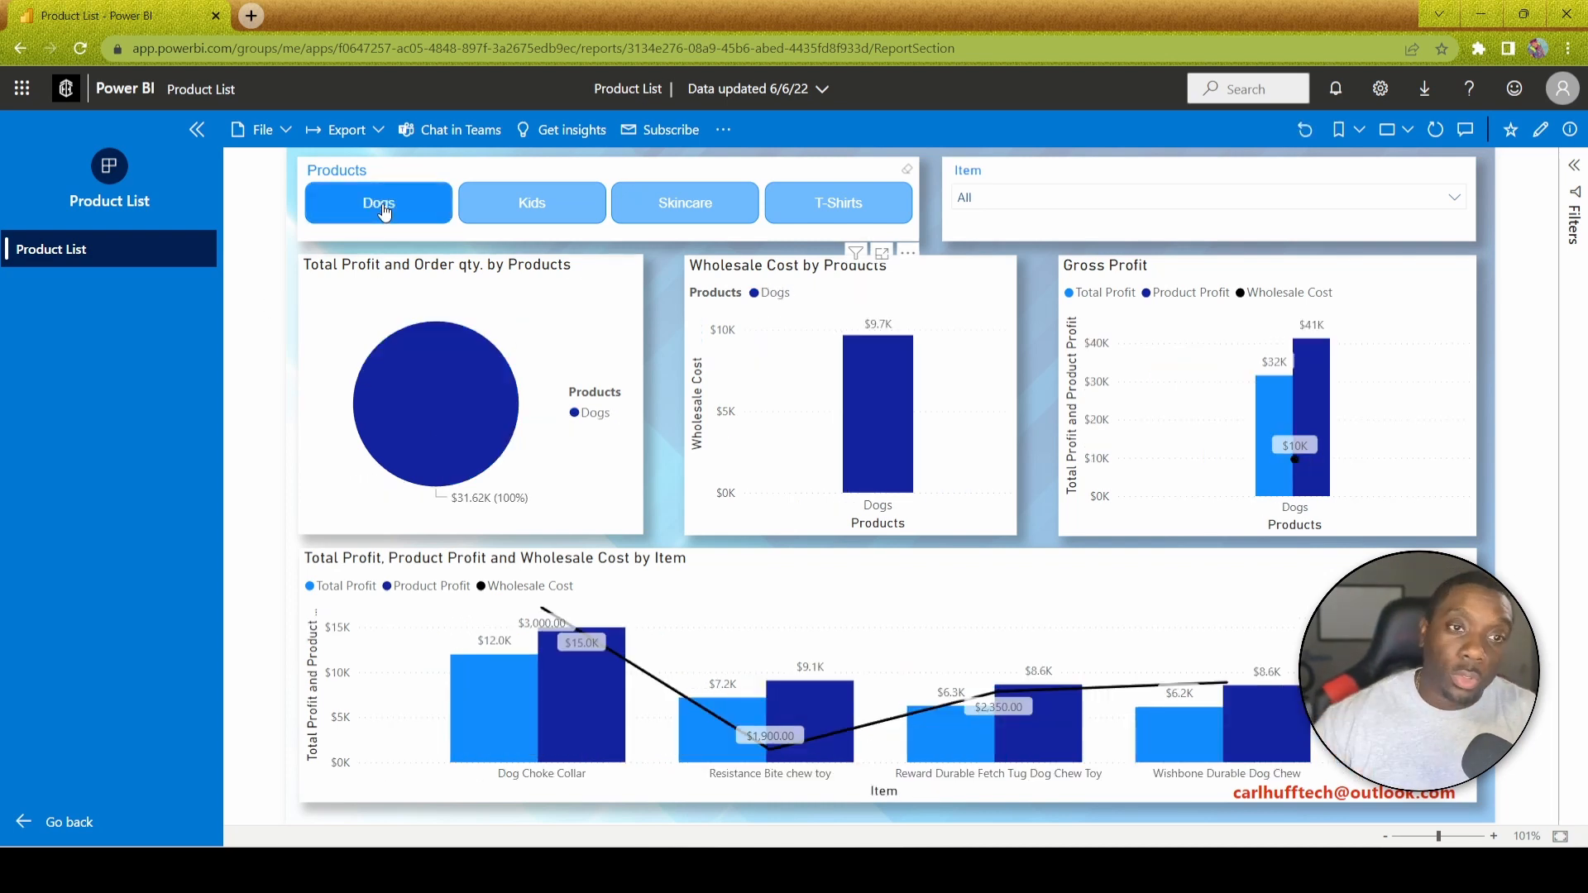
click(532, 203)
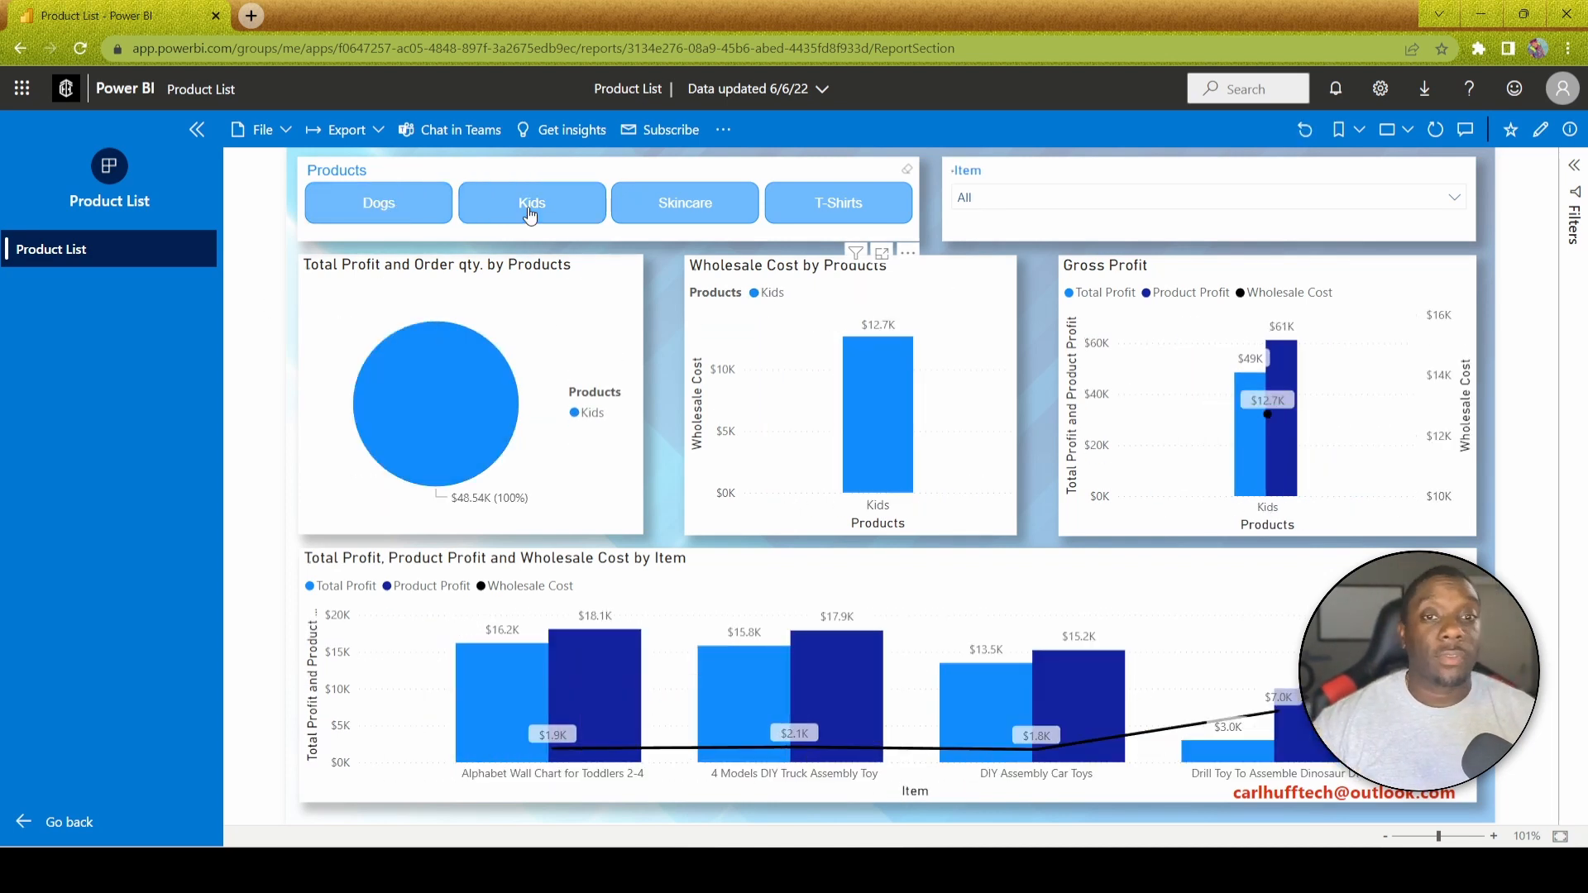
click(532, 202)
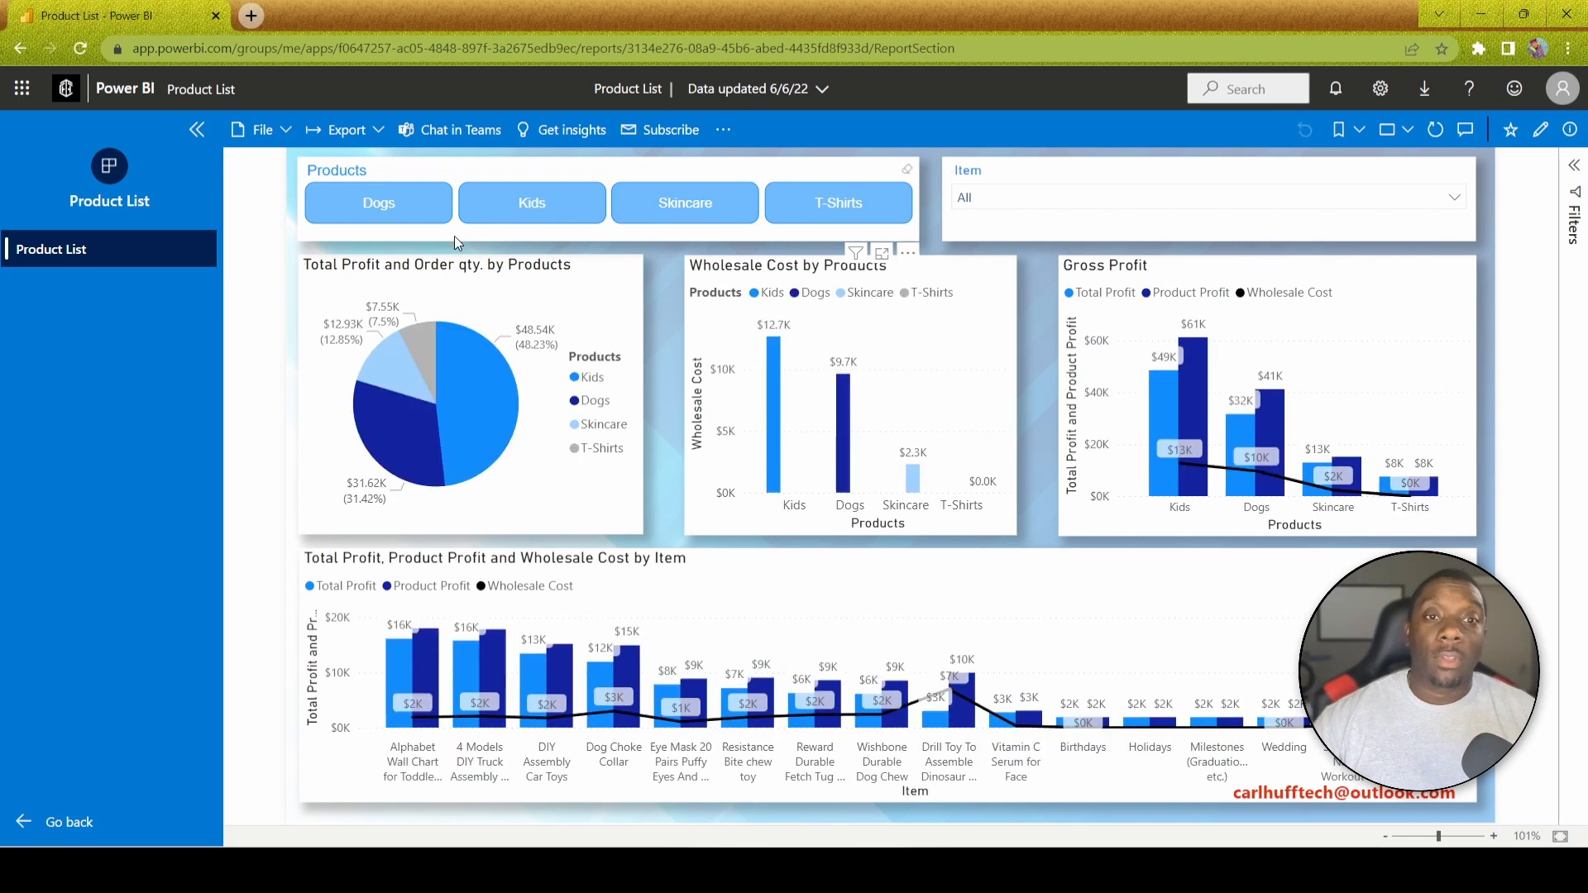
mouse_move(262, 230)
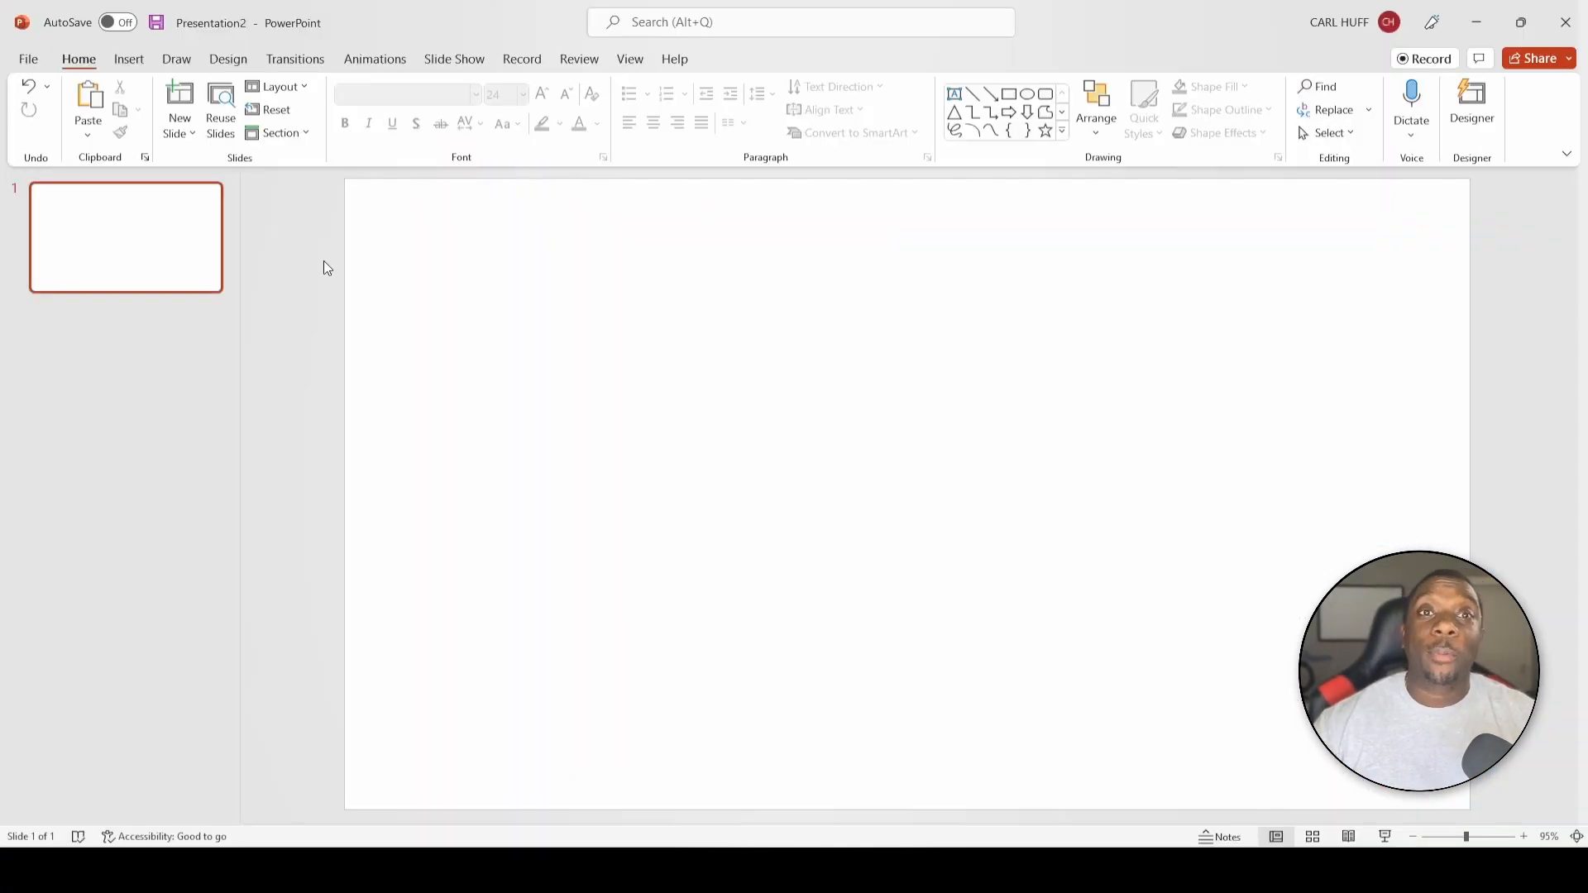
click(129, 58)
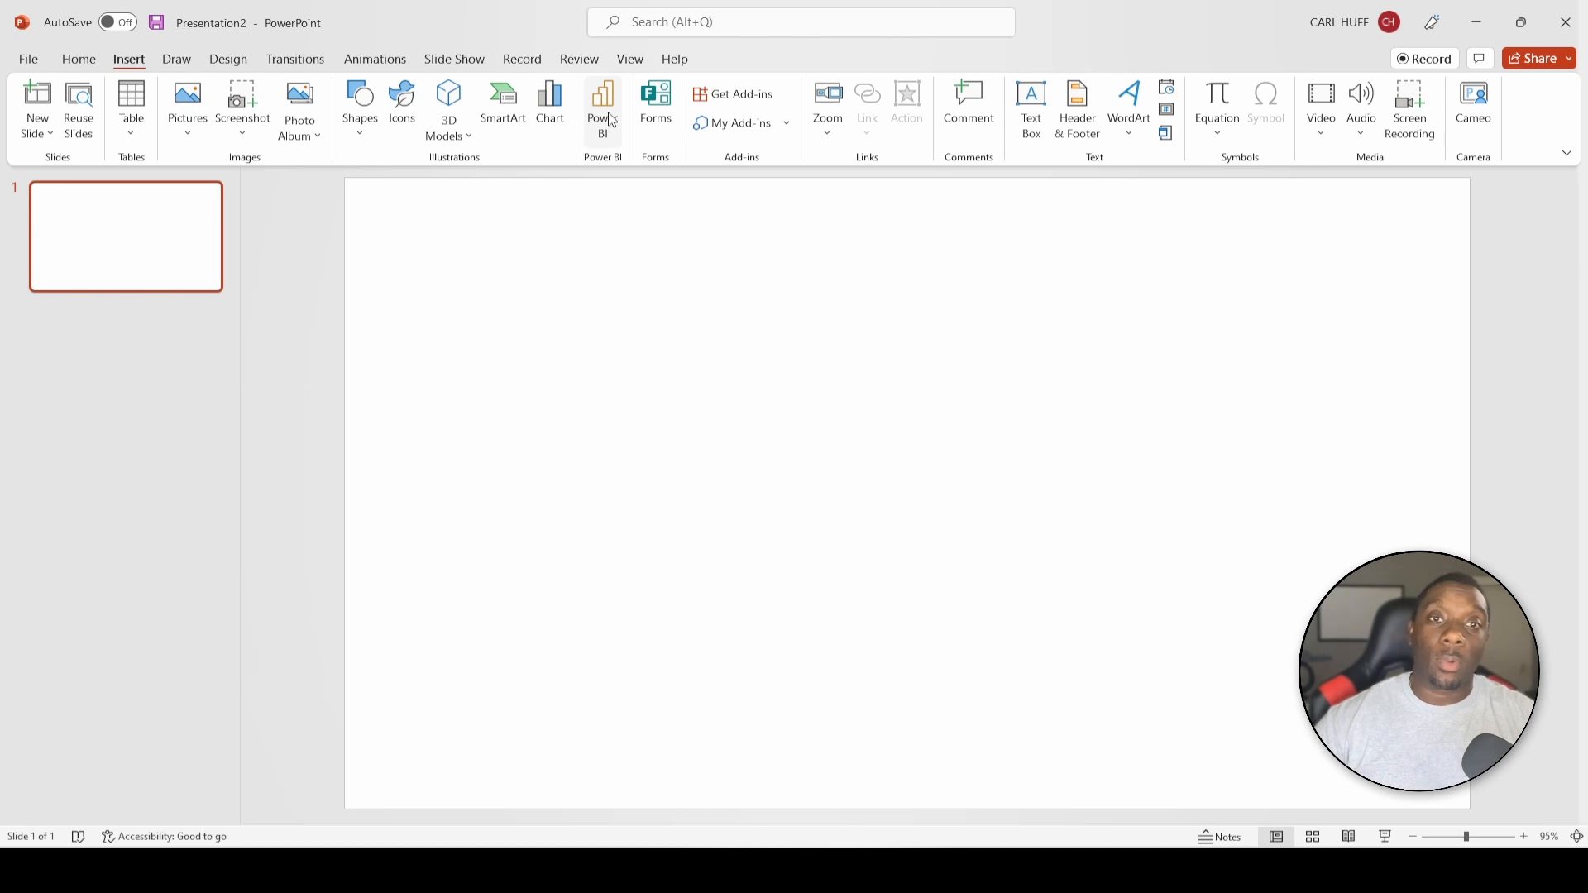
mouse_move(601, 108)
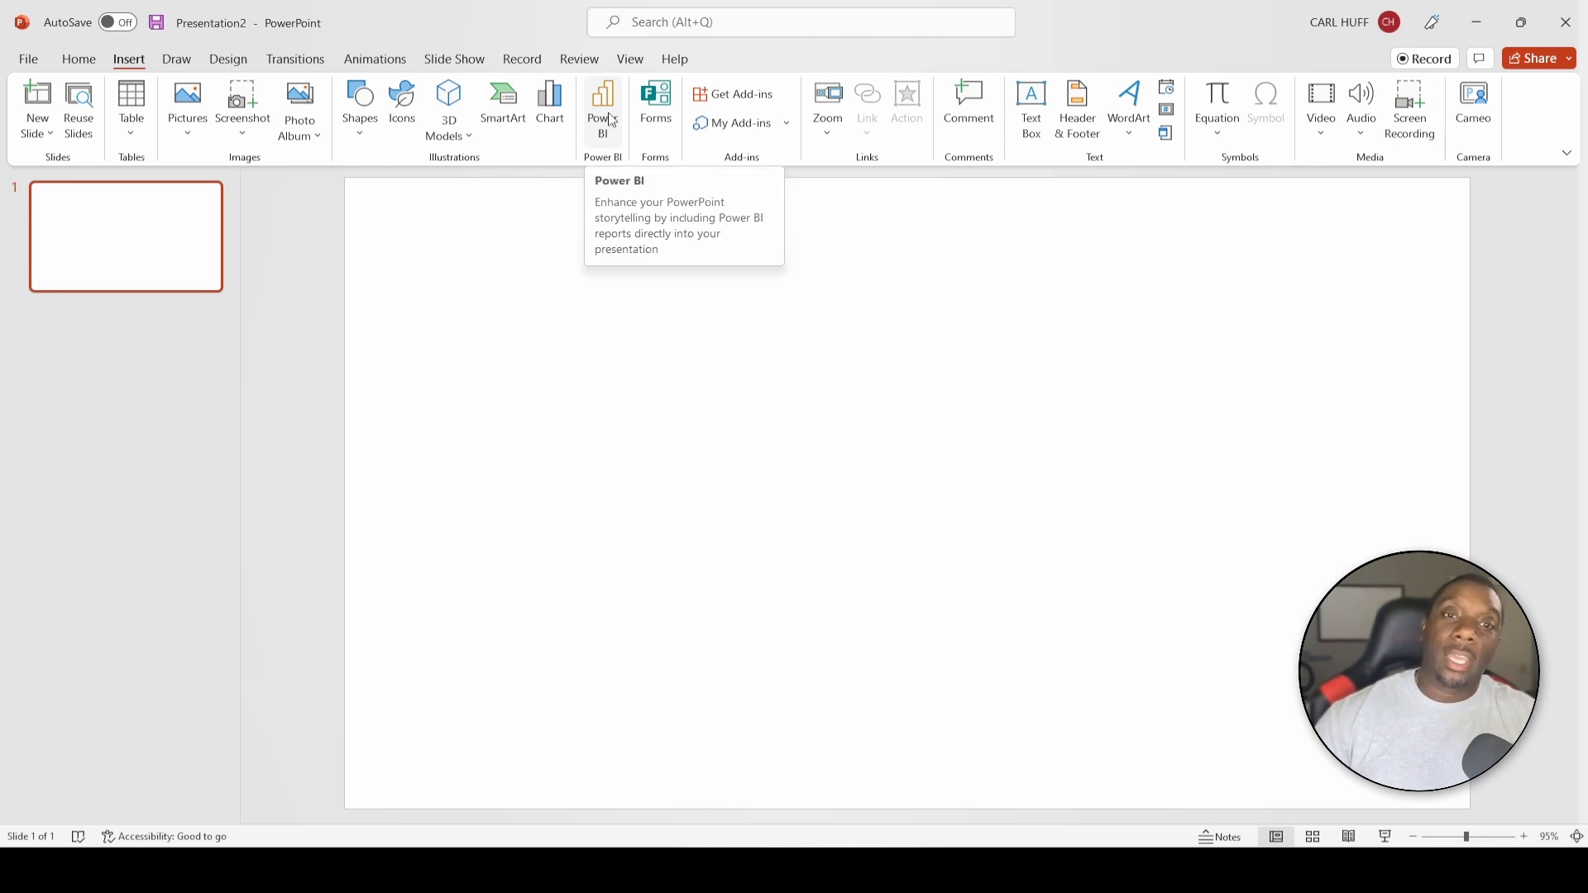
click(602, 109)
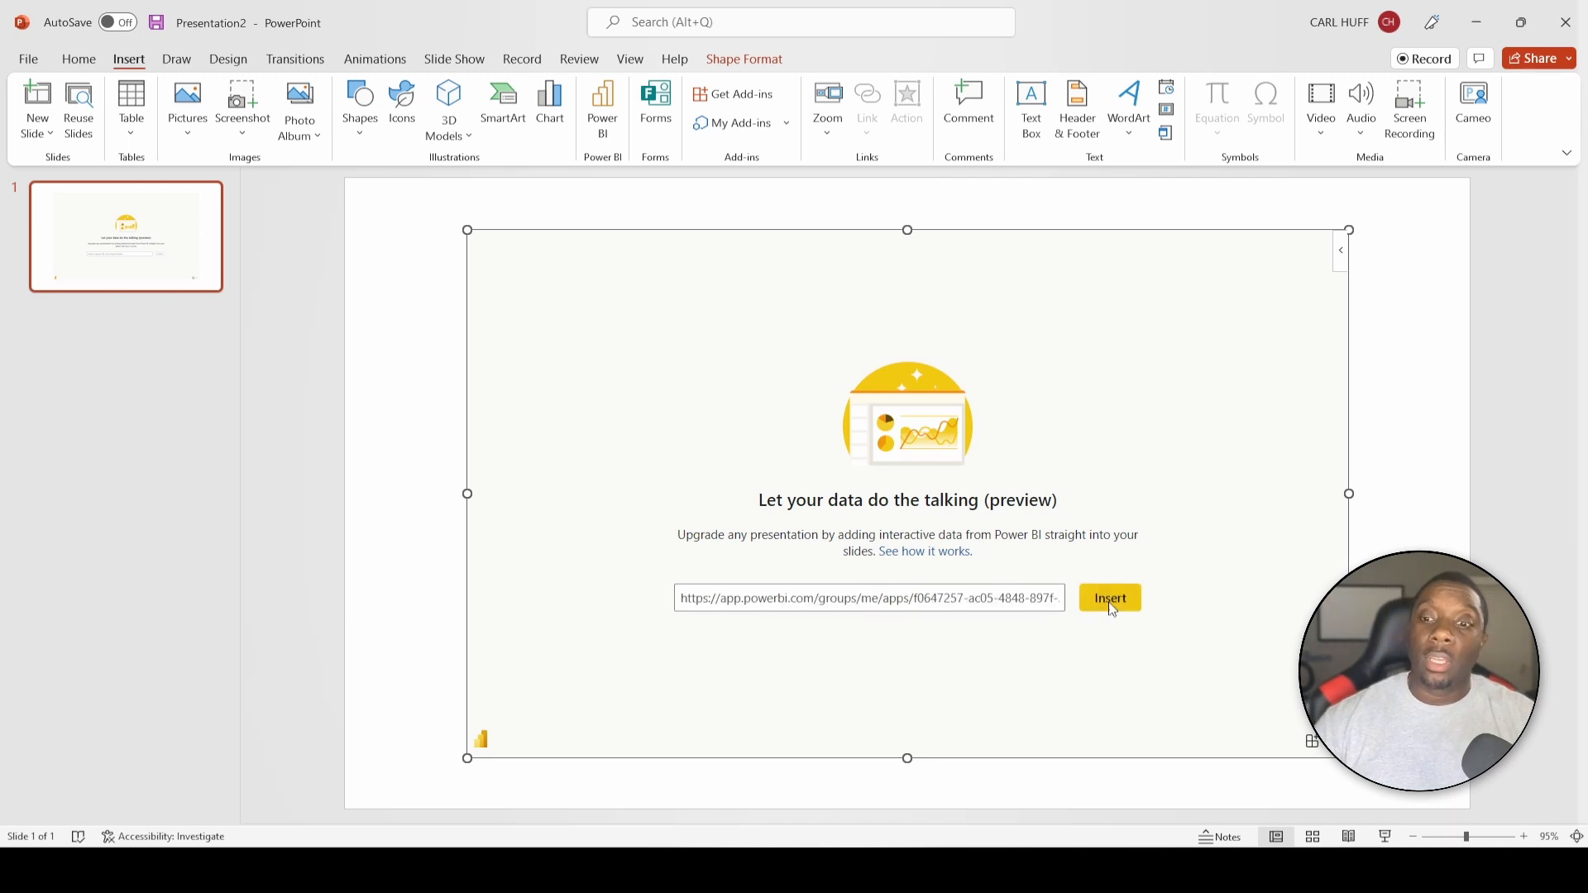
Load the pasted Product List report link so the live report appears on the slide.
click(1108, 597)
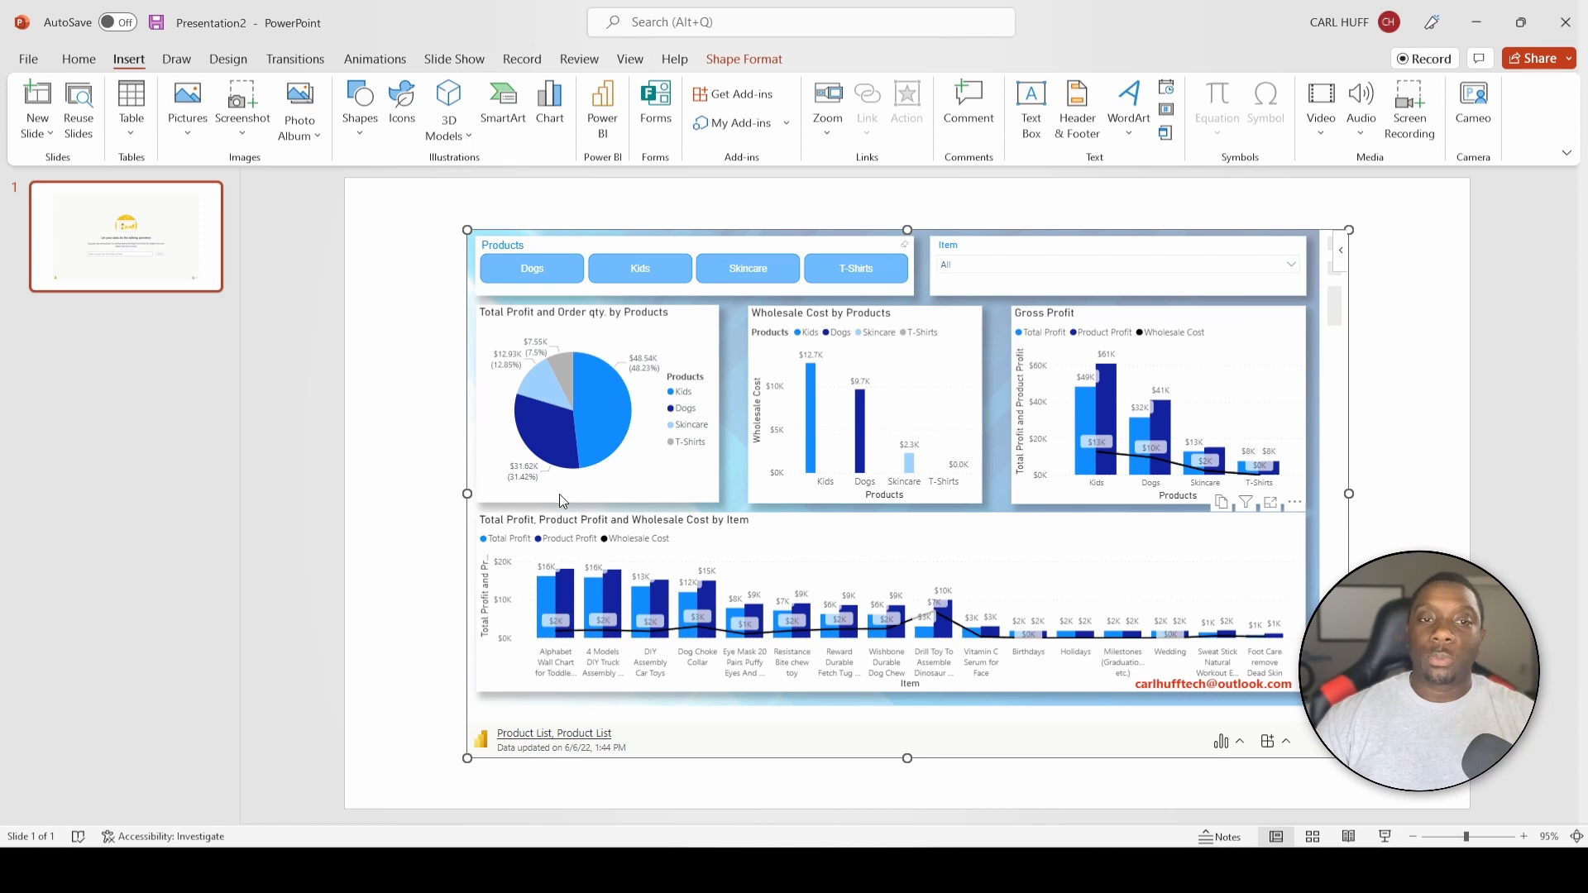
click(426, 406)
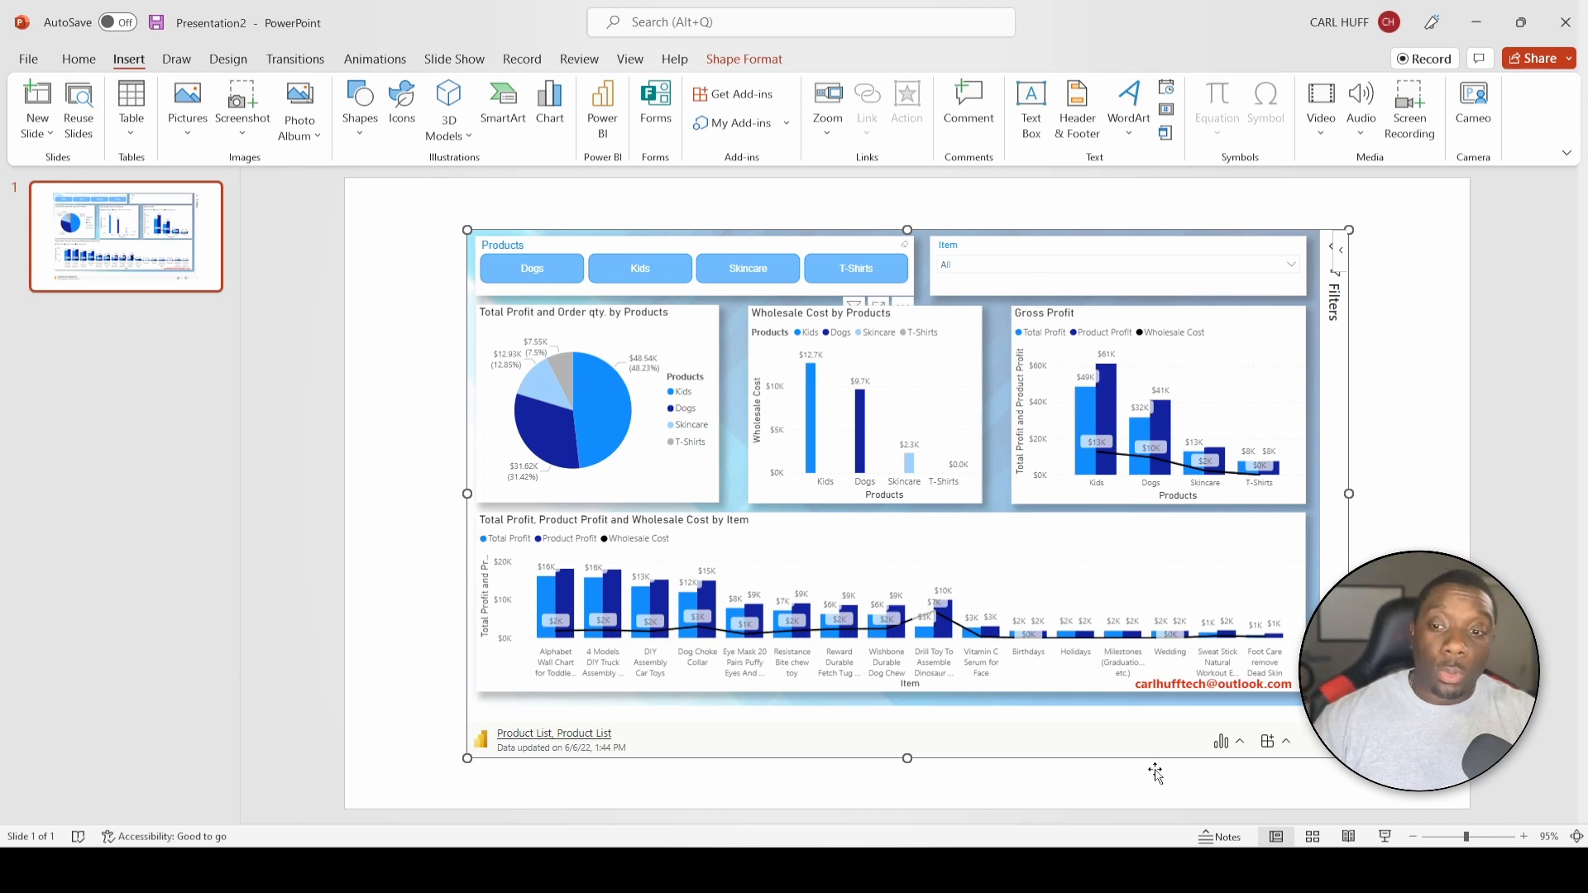
mouse_move(1199, 776)
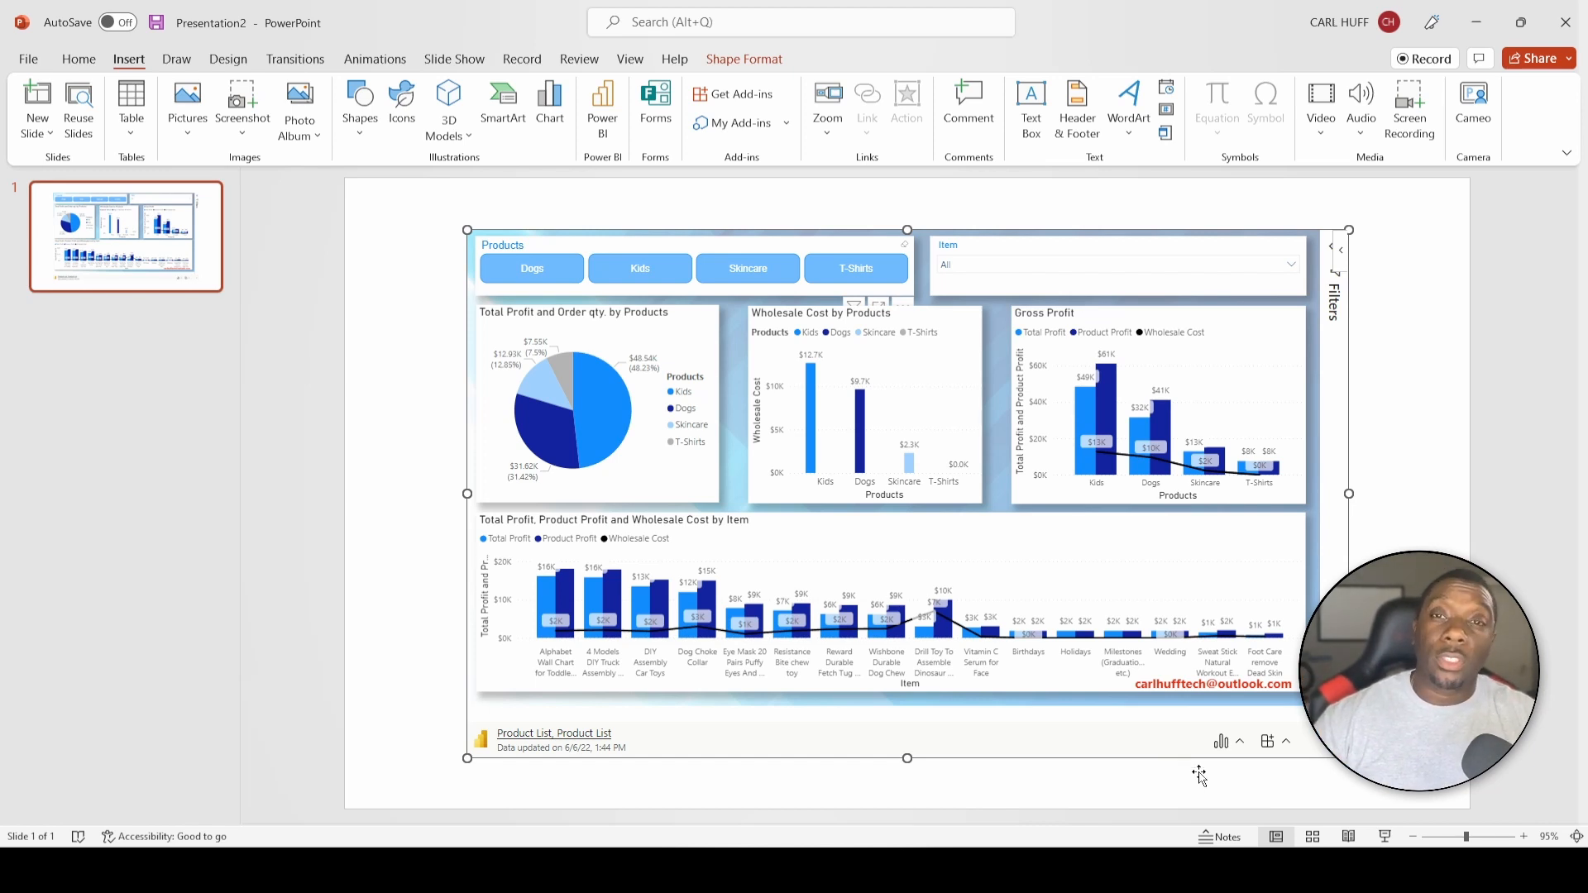
mouse_move(1286, 740)
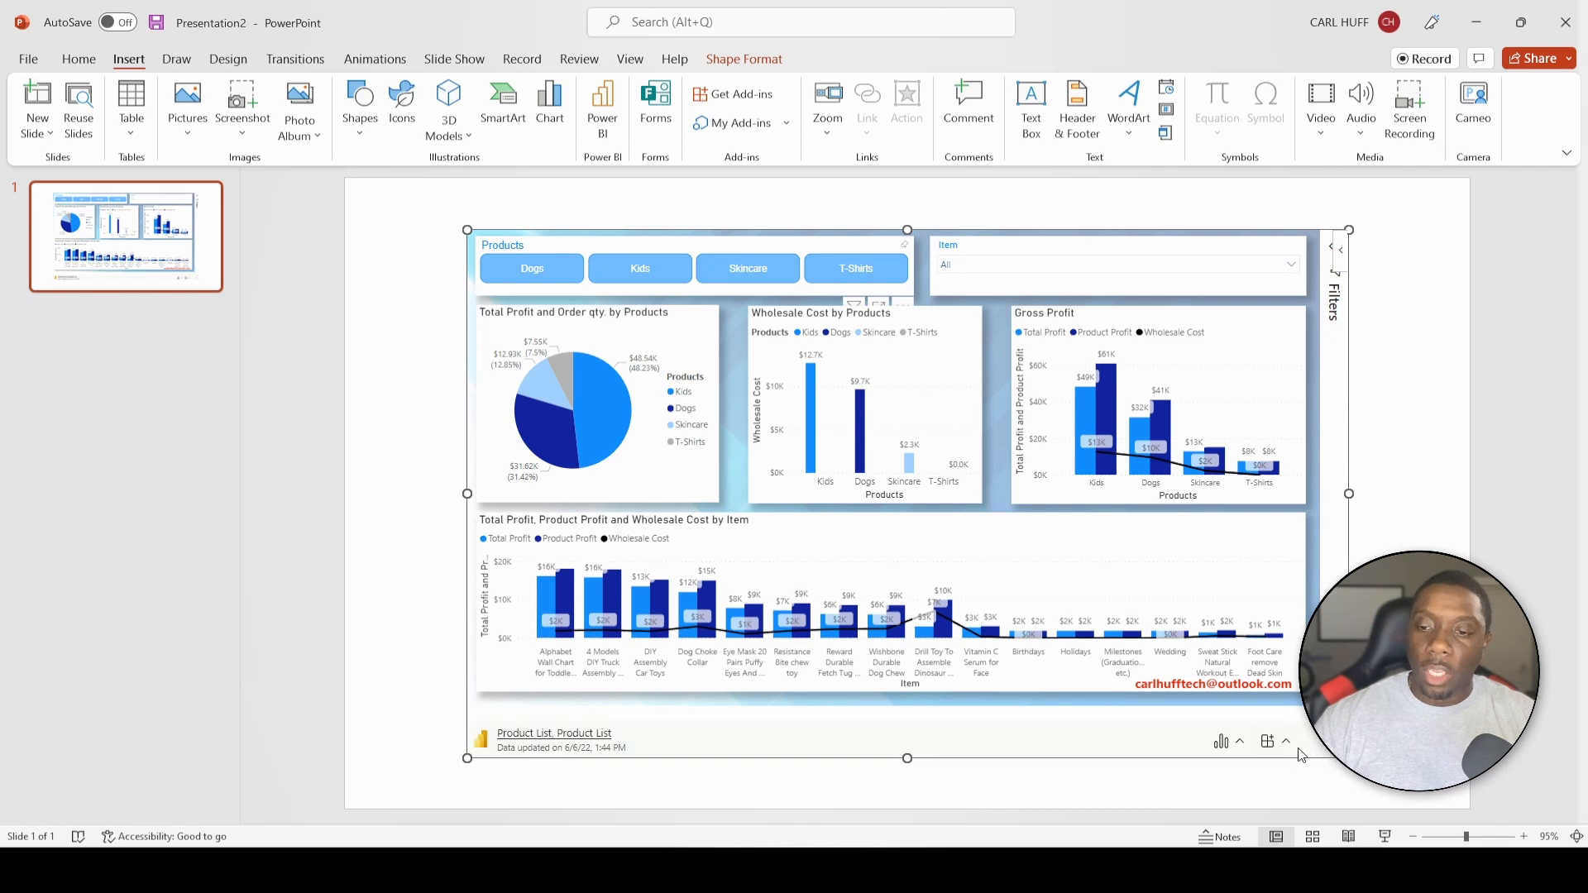
Browse the embedded report's general options and its Data options menu.
click(1285, 741)
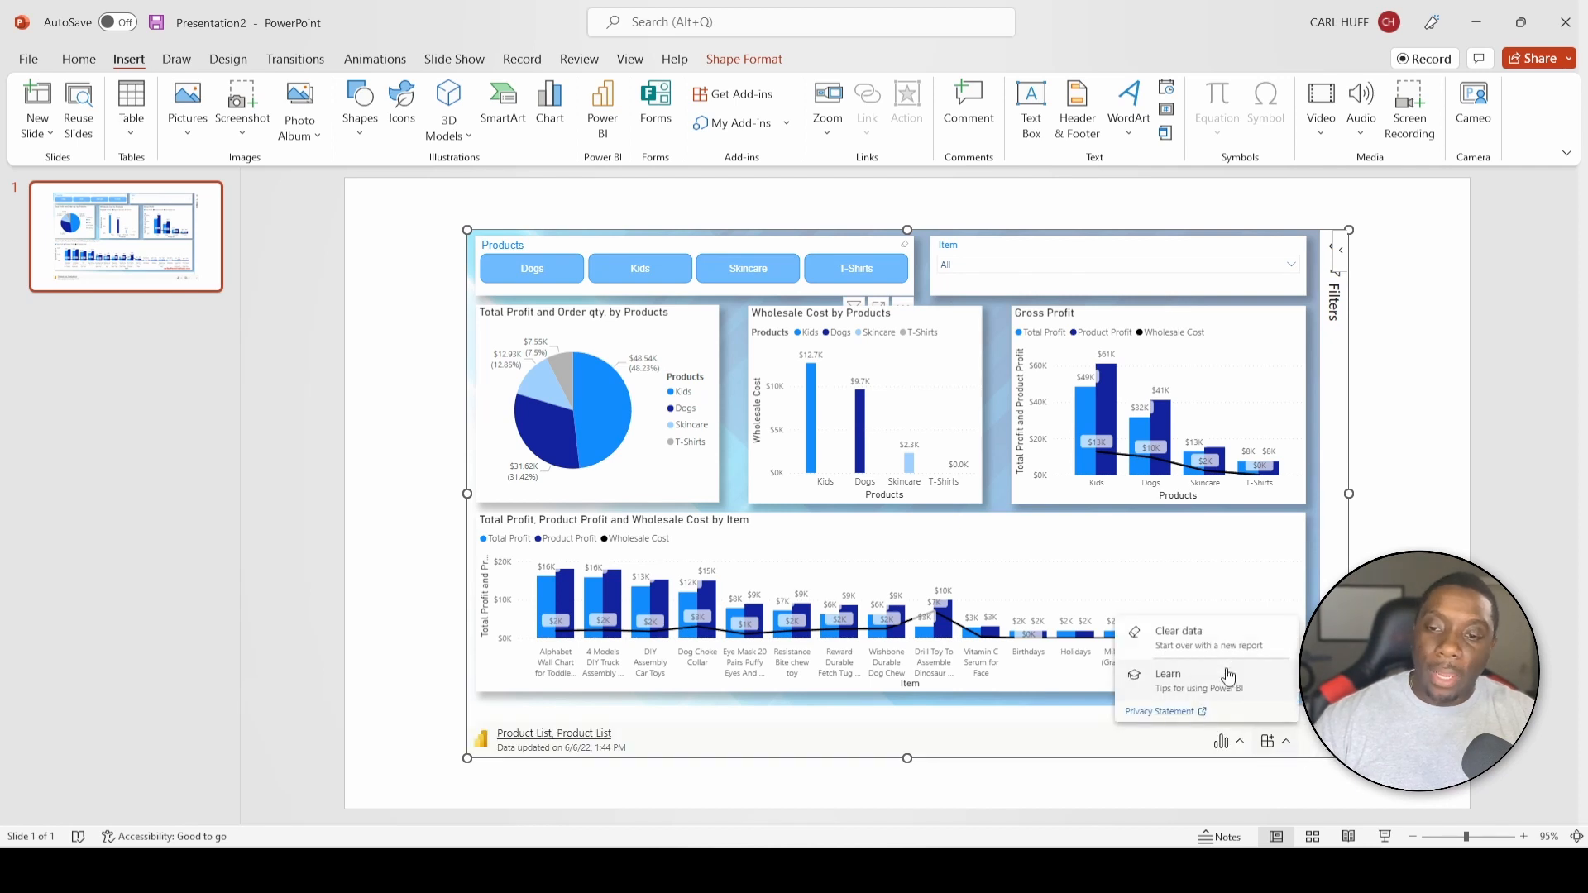
mouse_move(1199, 681)
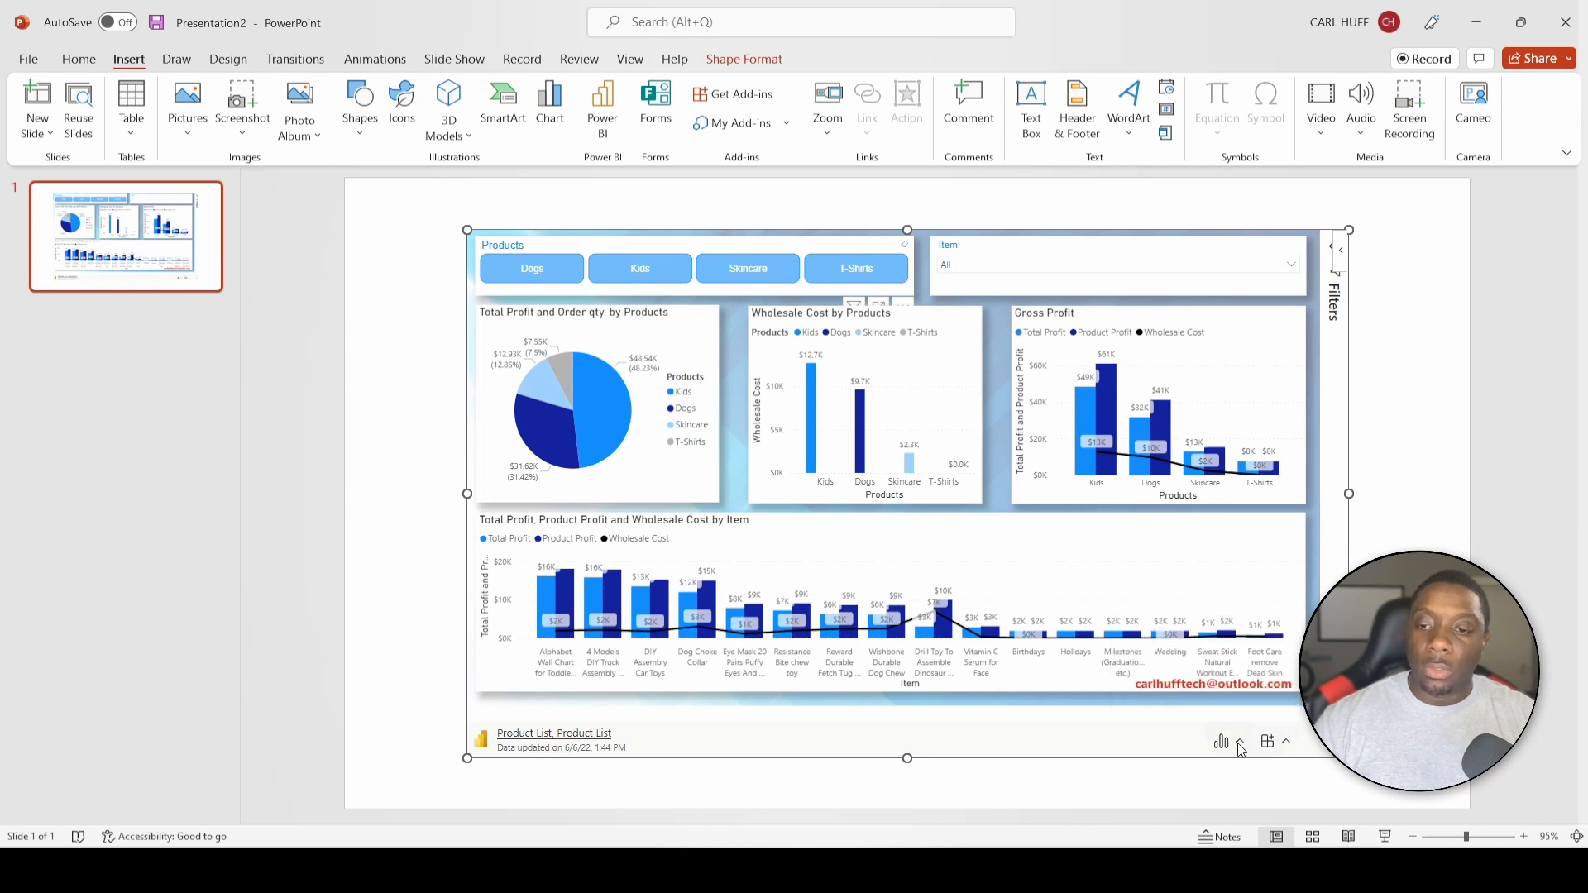
click(1219, 741)
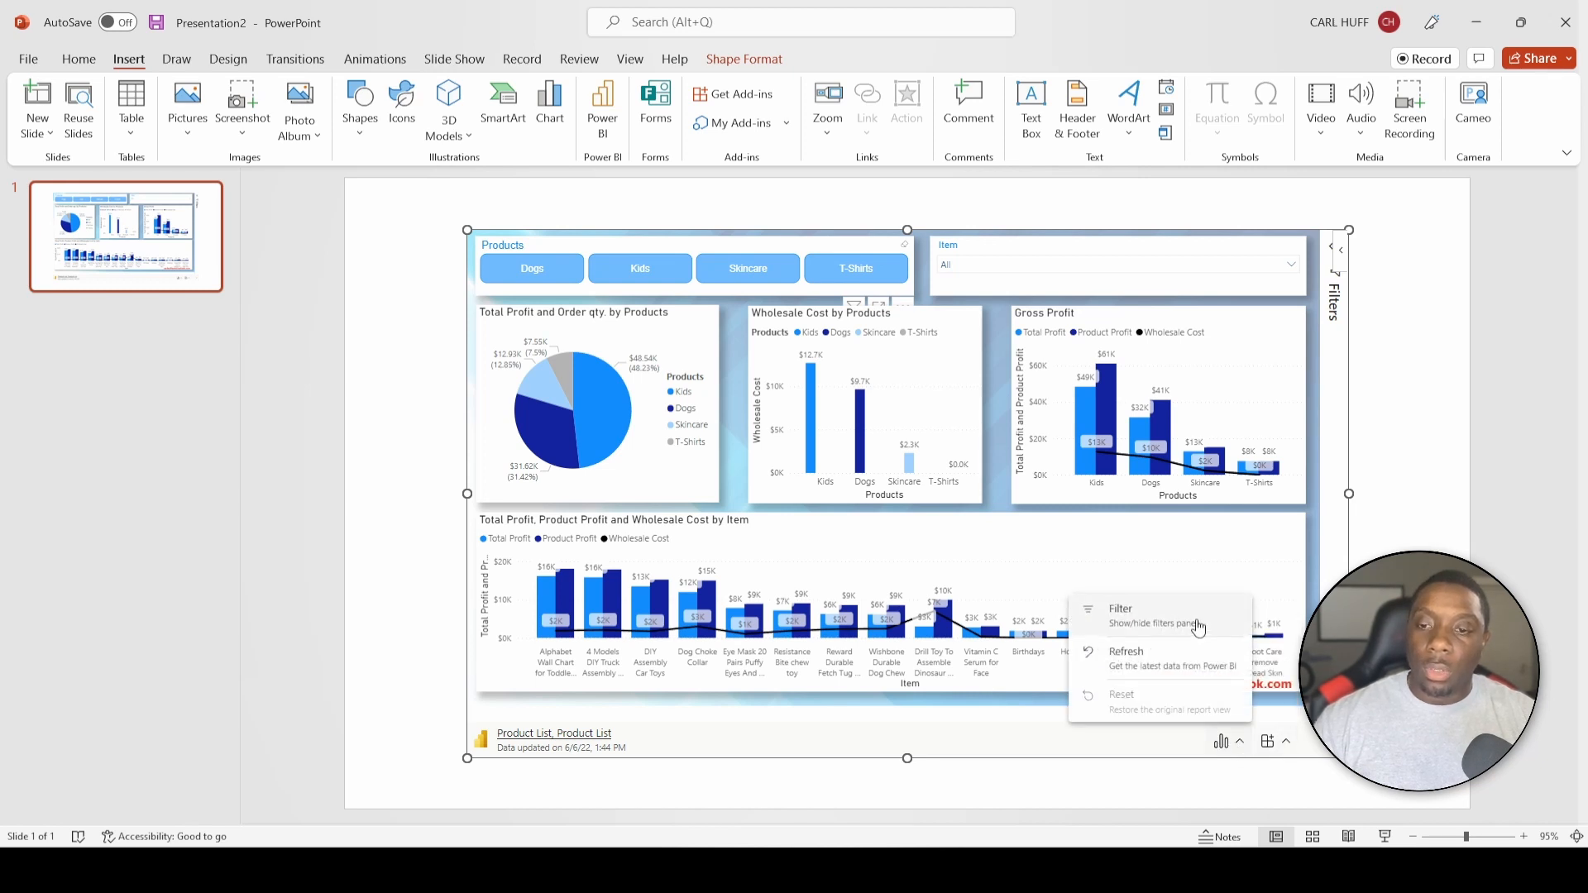
mouse_move(1223, 613)
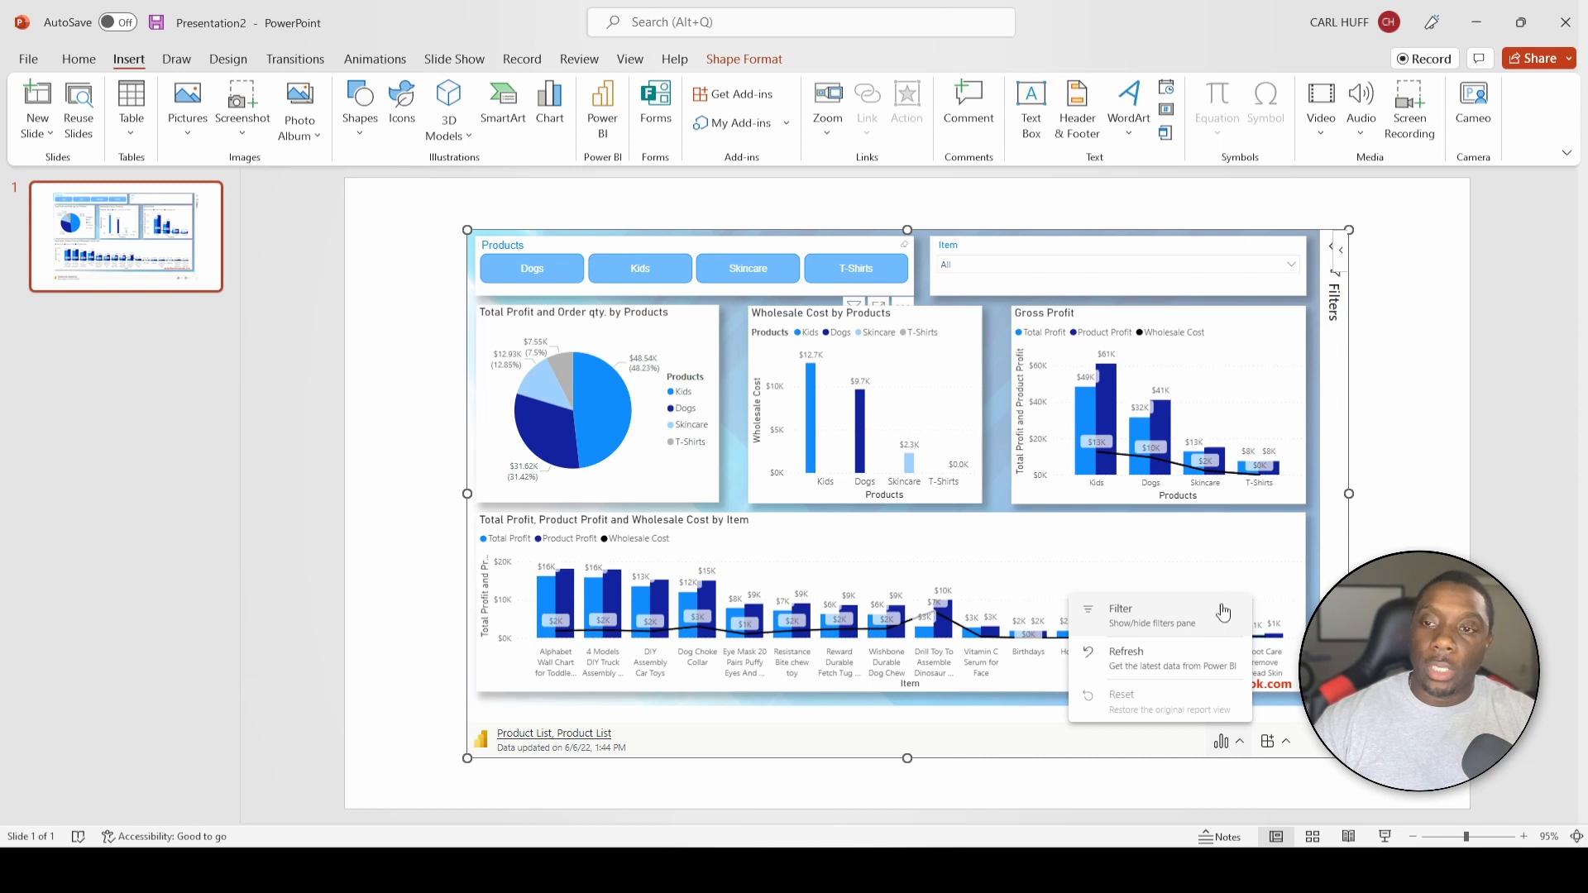
mouse_move(1168, 625)
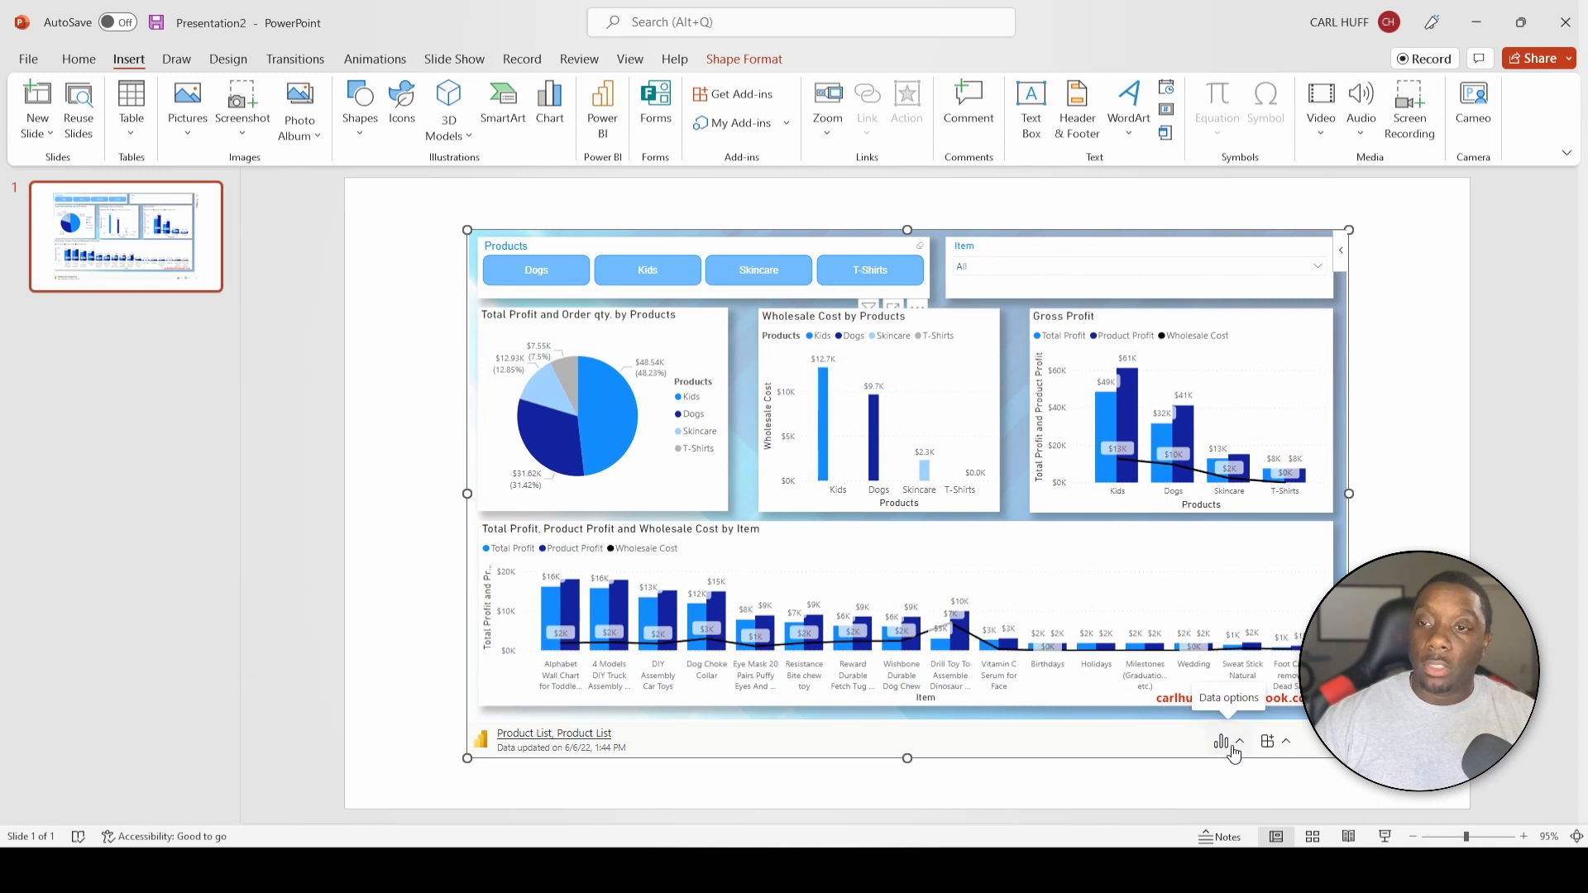
mouse_move(1347, 255)
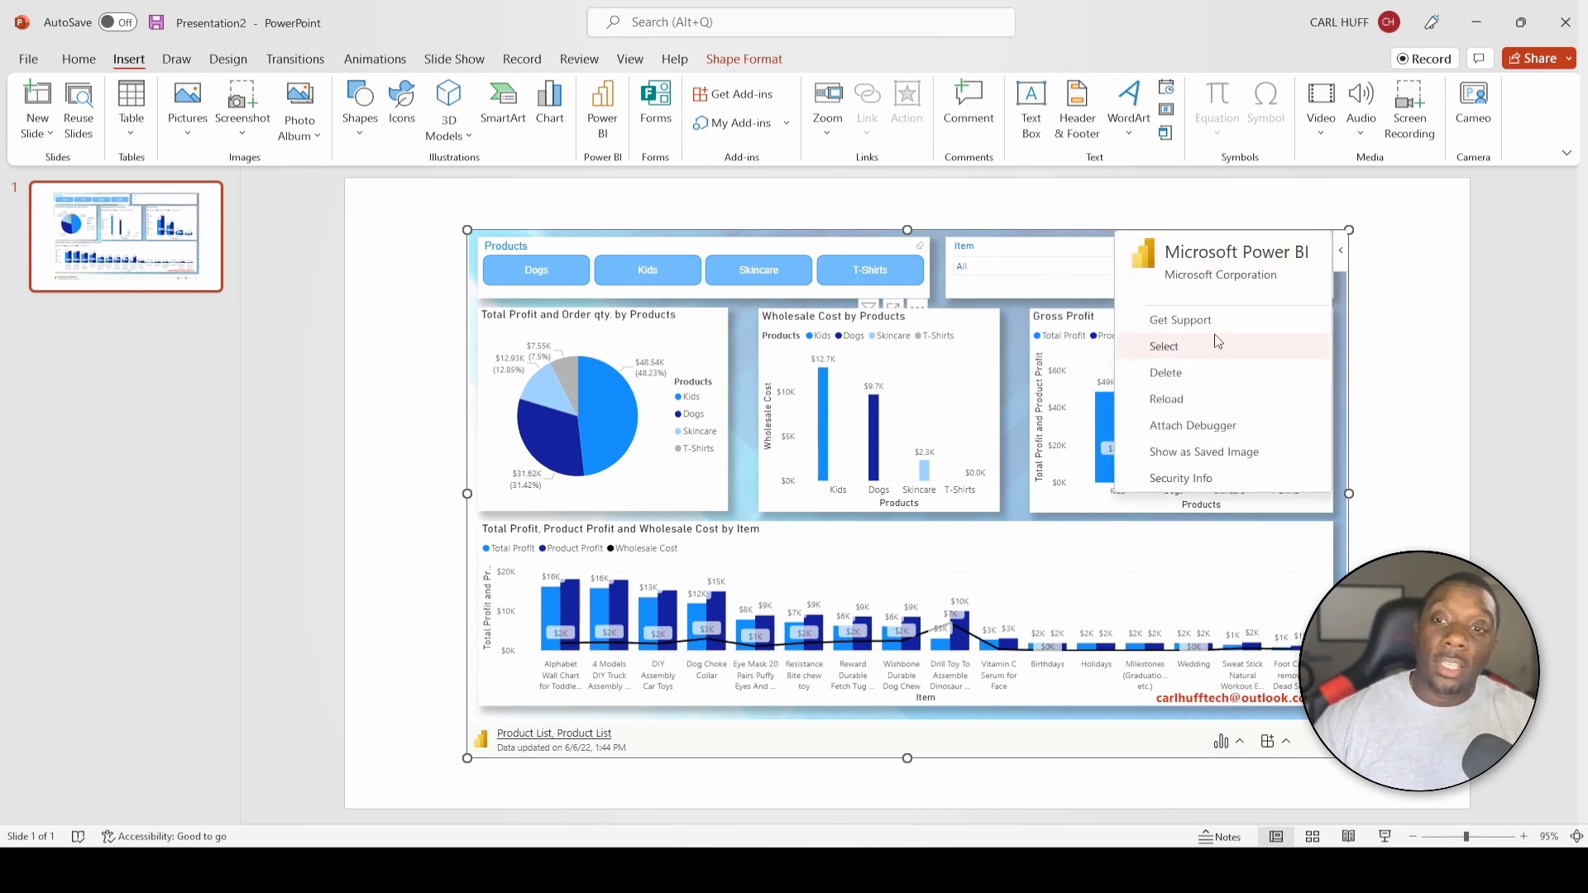
mouse_move(1215, 397)
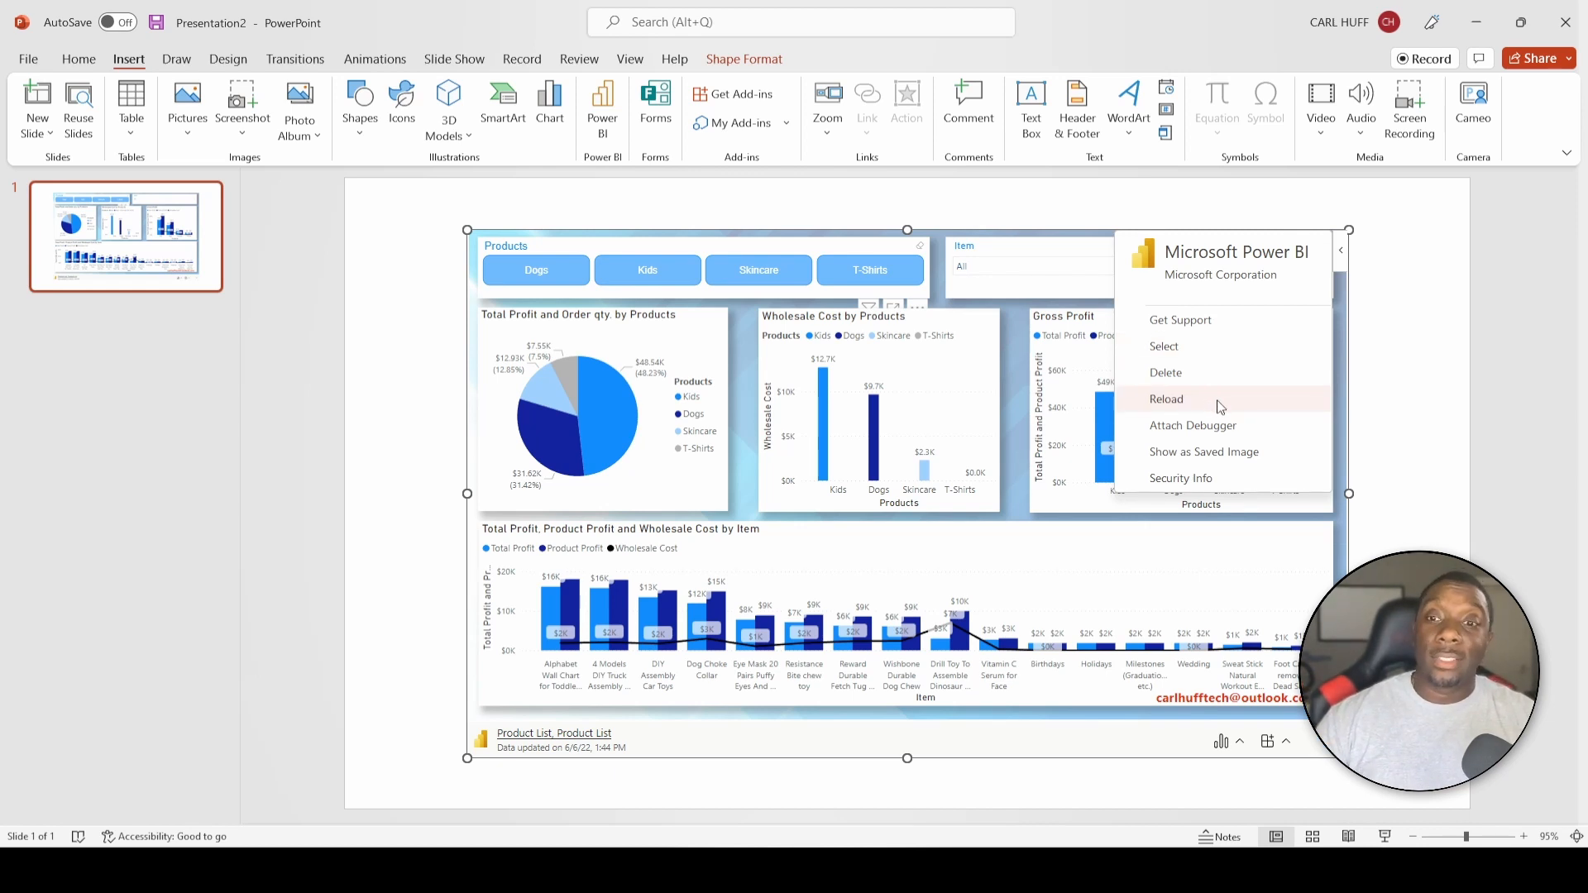
Reload the Power BI add-in from its Microsoft Power BI menu.
click(1166, 373)
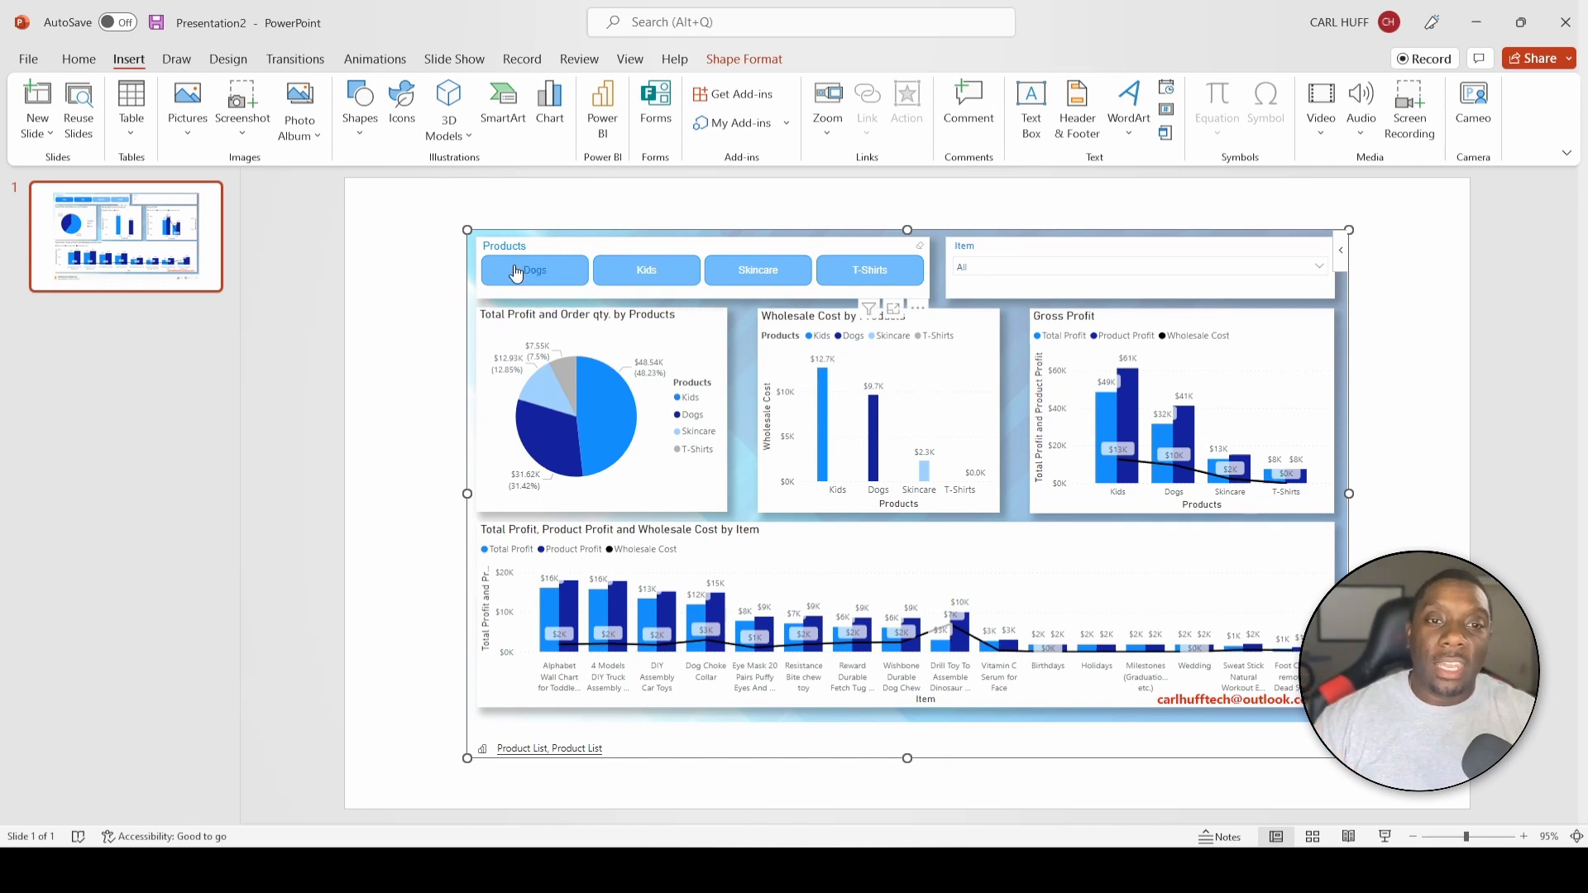
click(534, 270)
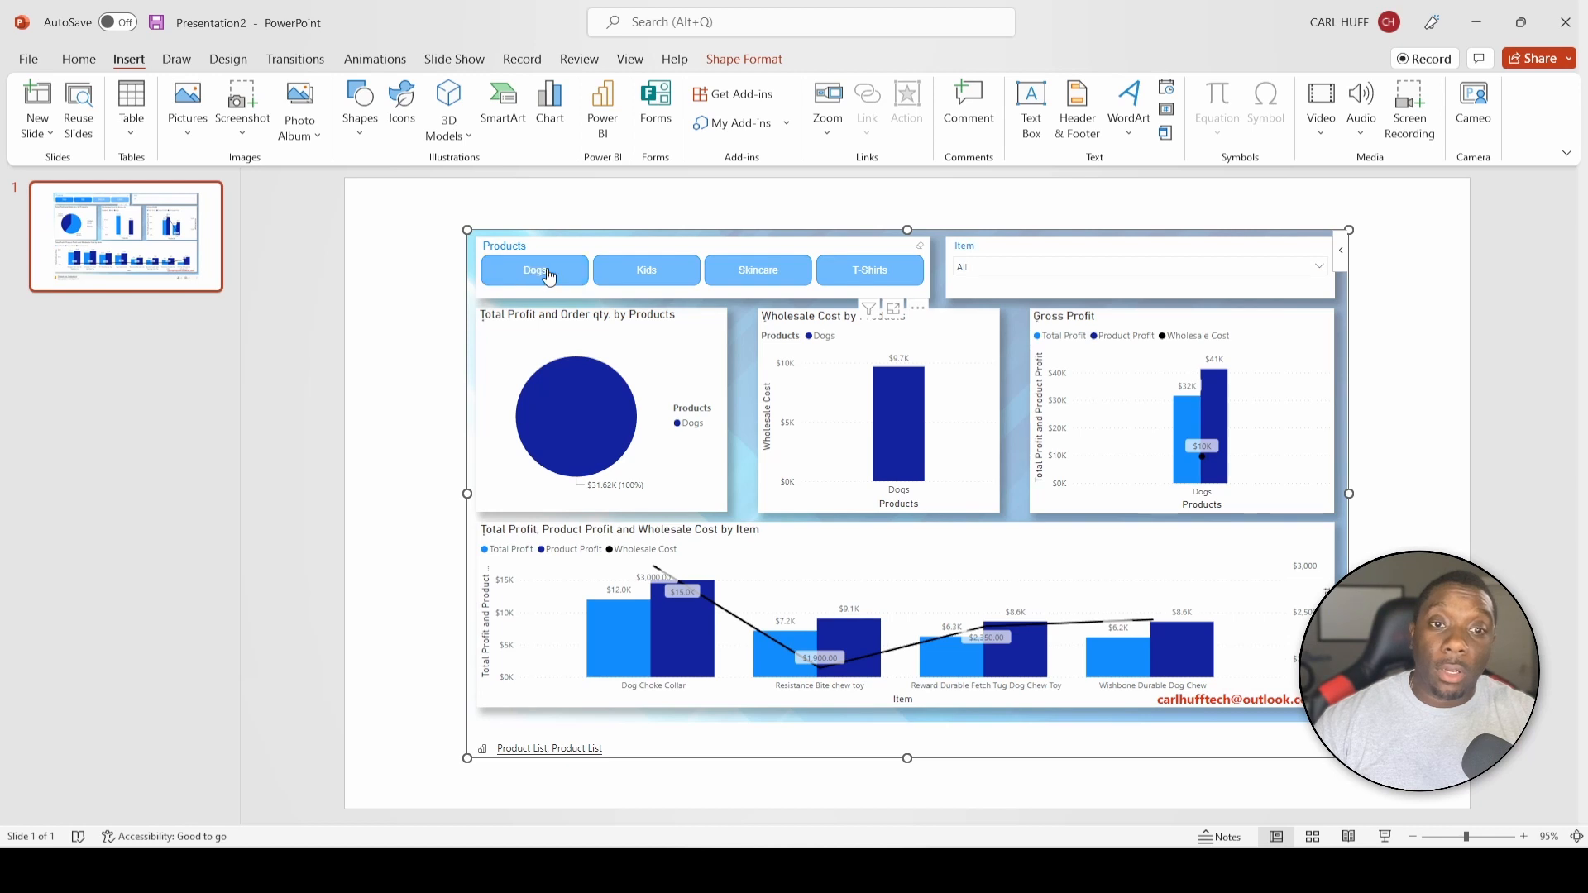
click(757, 270)
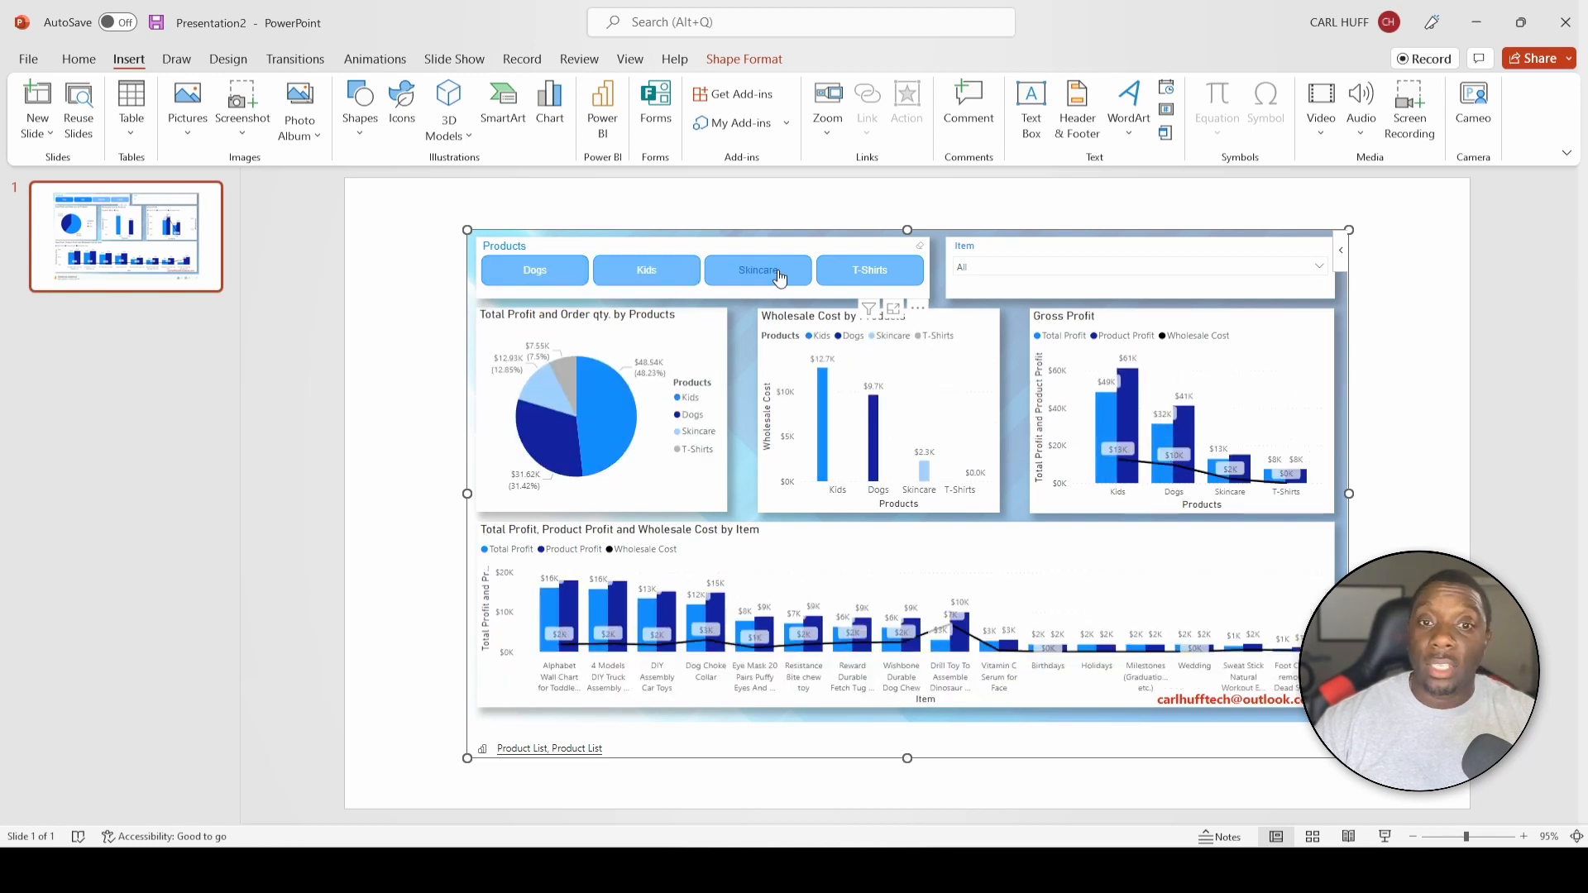
click(425, 338)
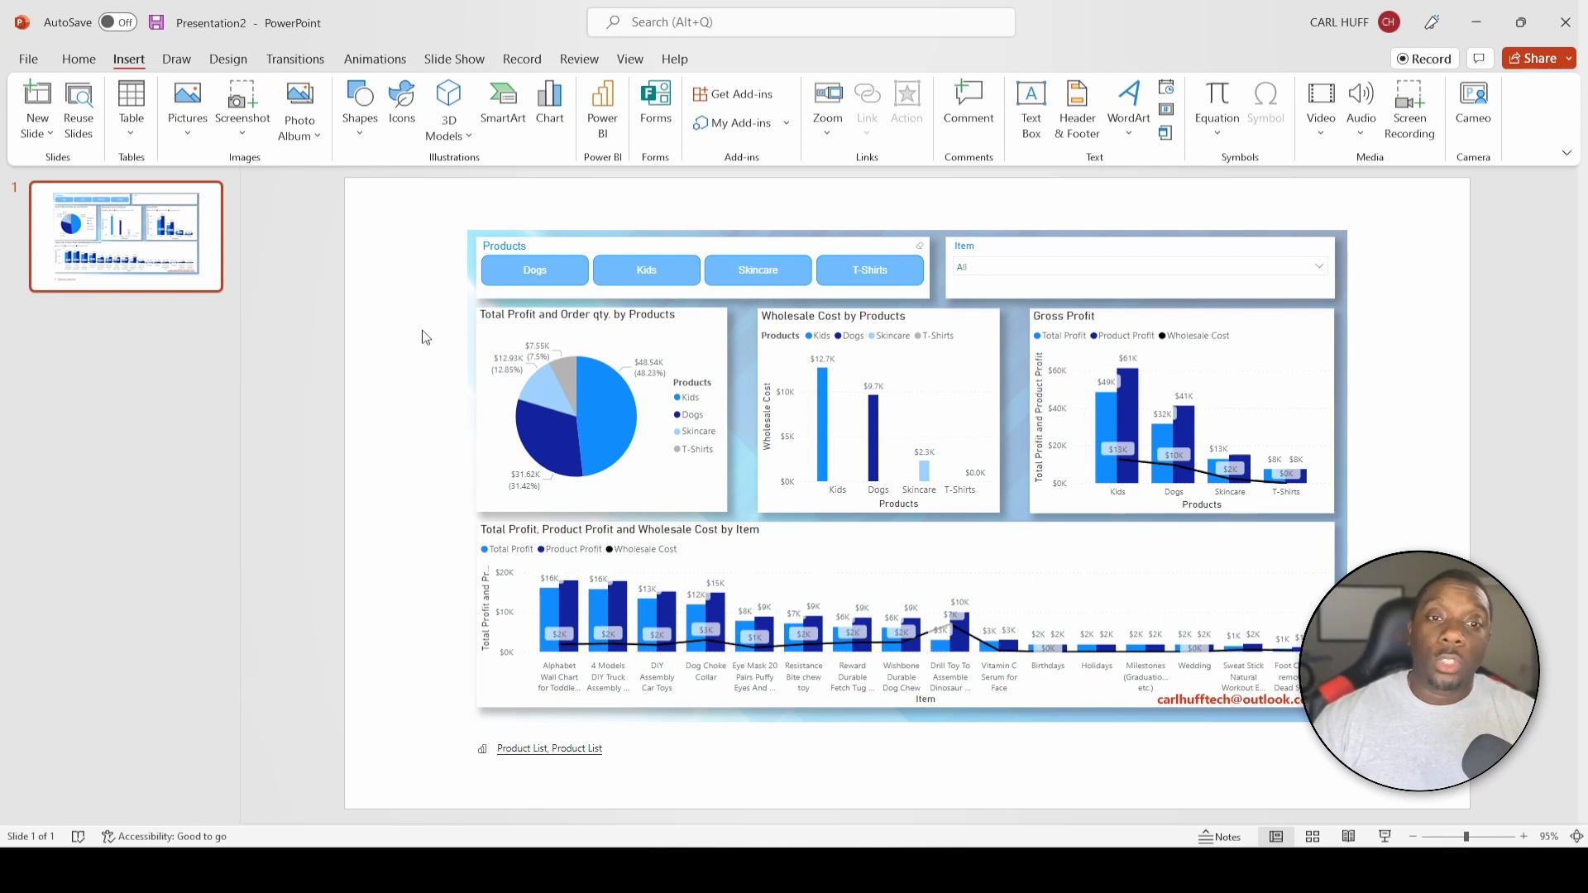
click(789, 443)
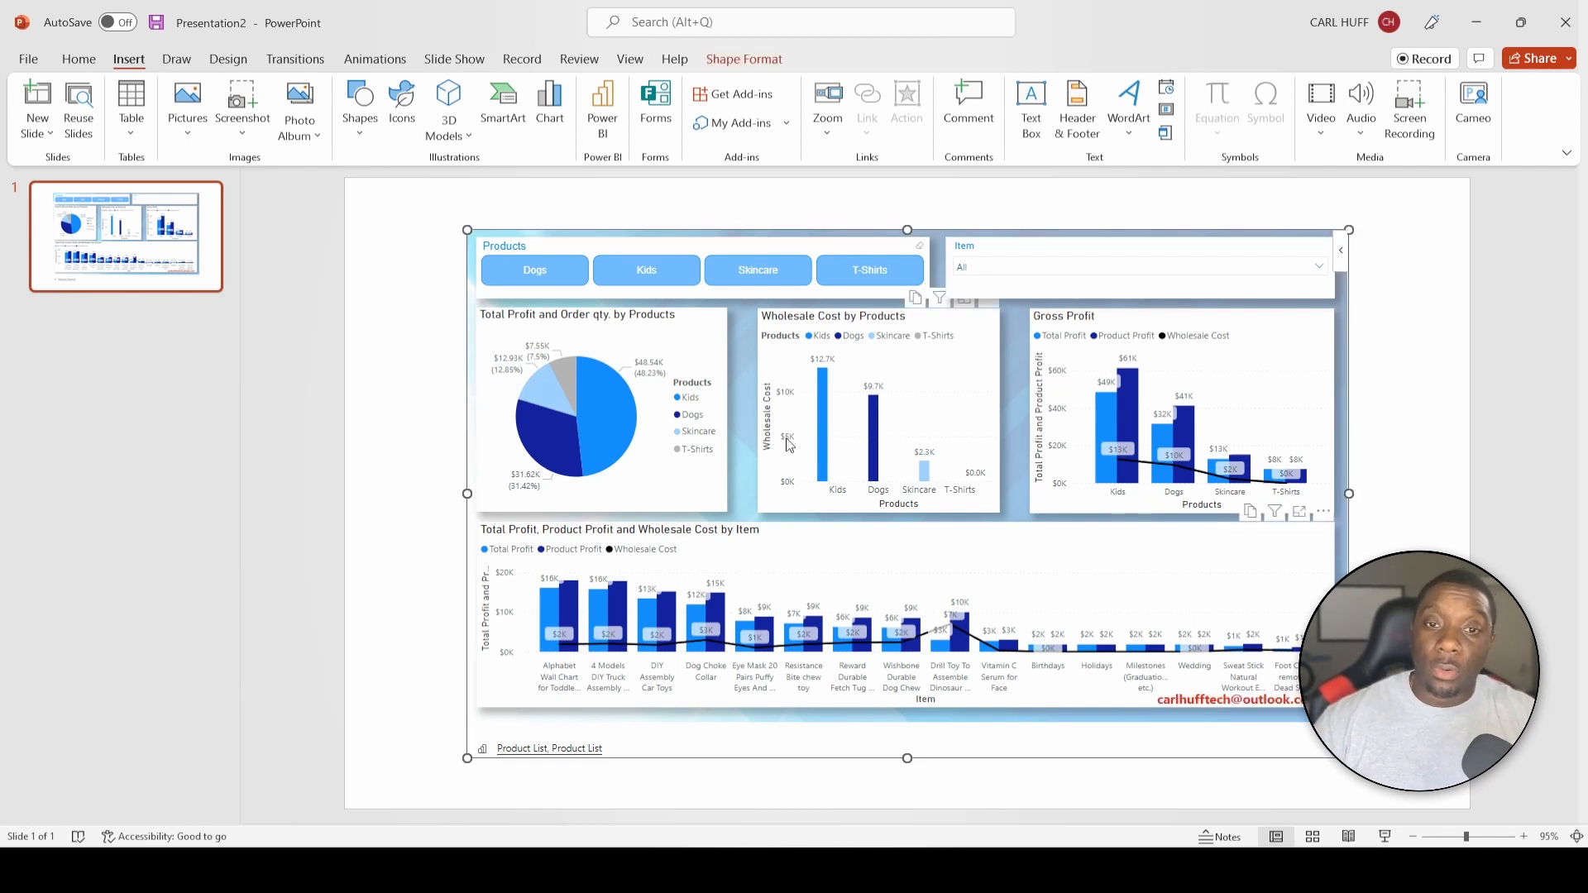
Put the 'Total Profit, Product Profit and Wholesale Cost by Item' chart in focus mode.
click(757, 269)
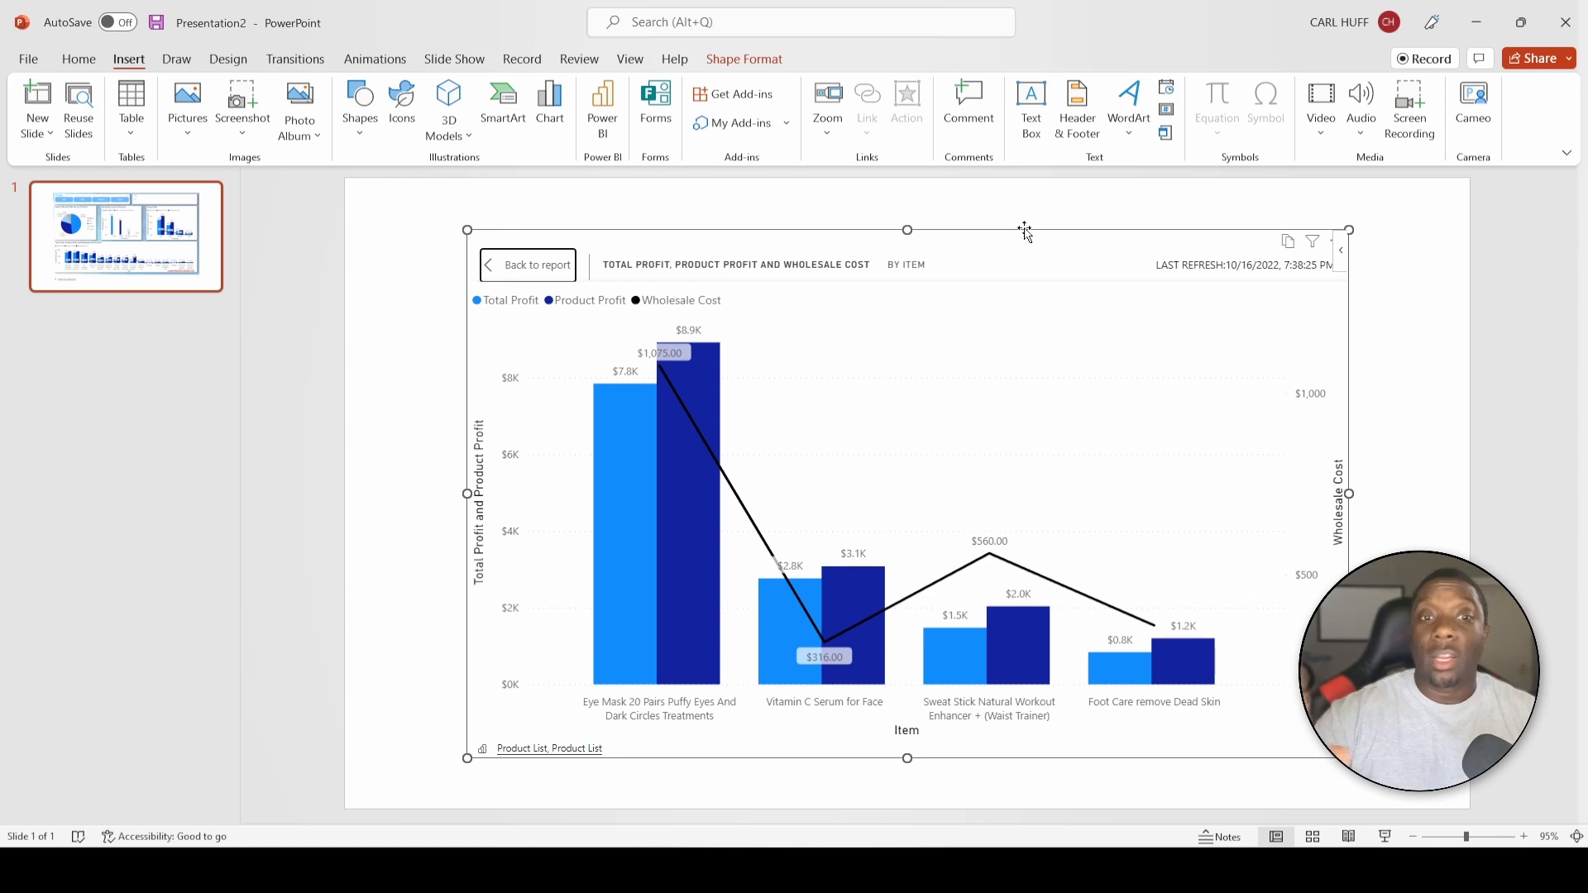
mouse_move(876, 325)
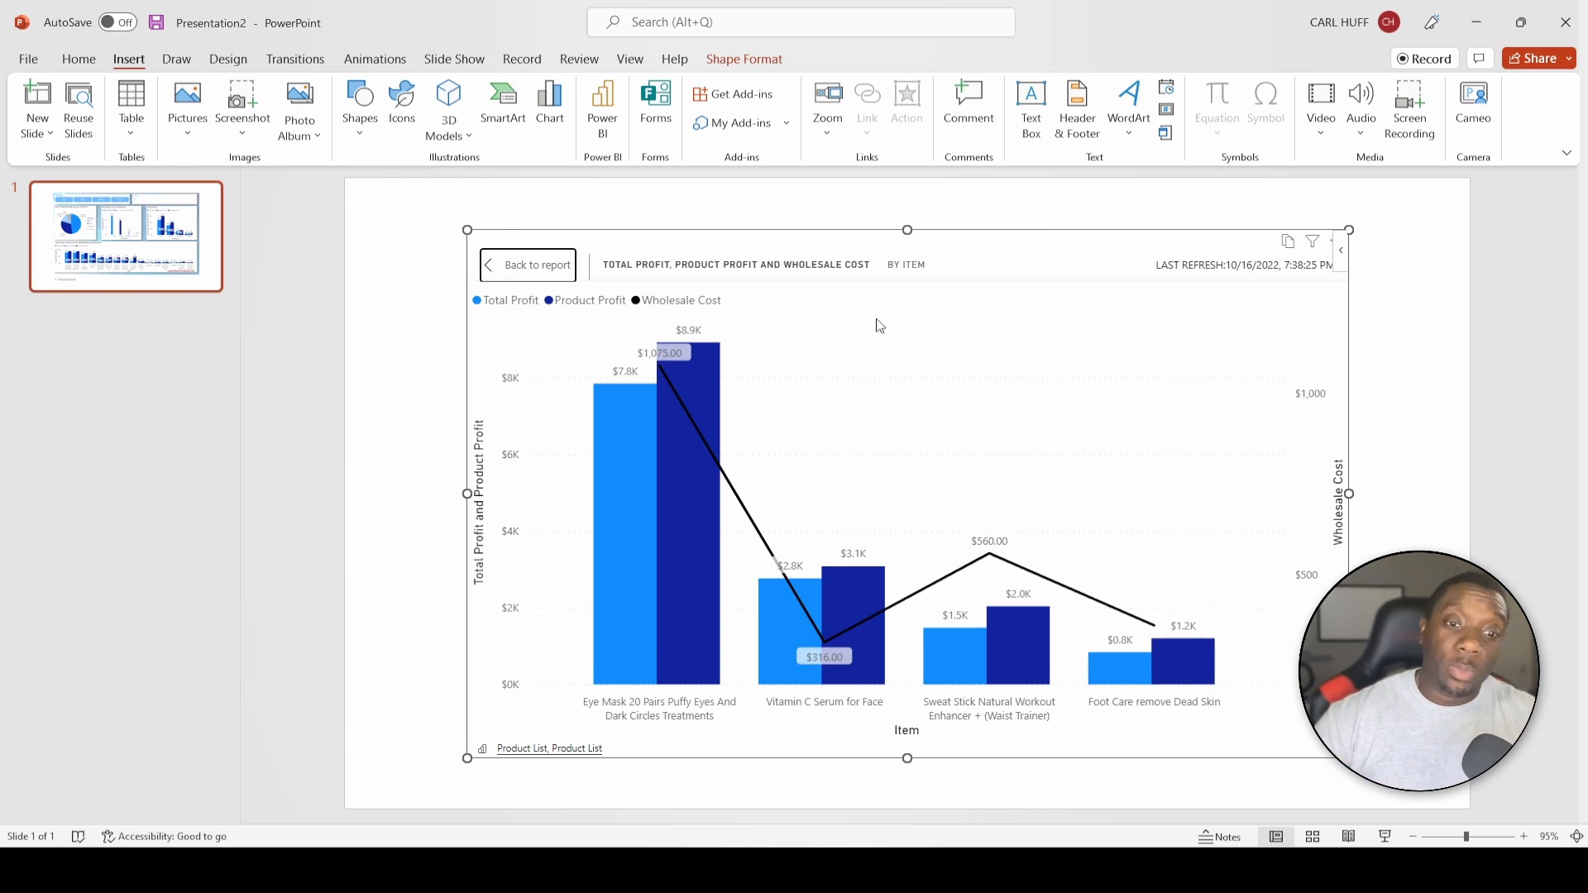
mouse_move(735, 728)
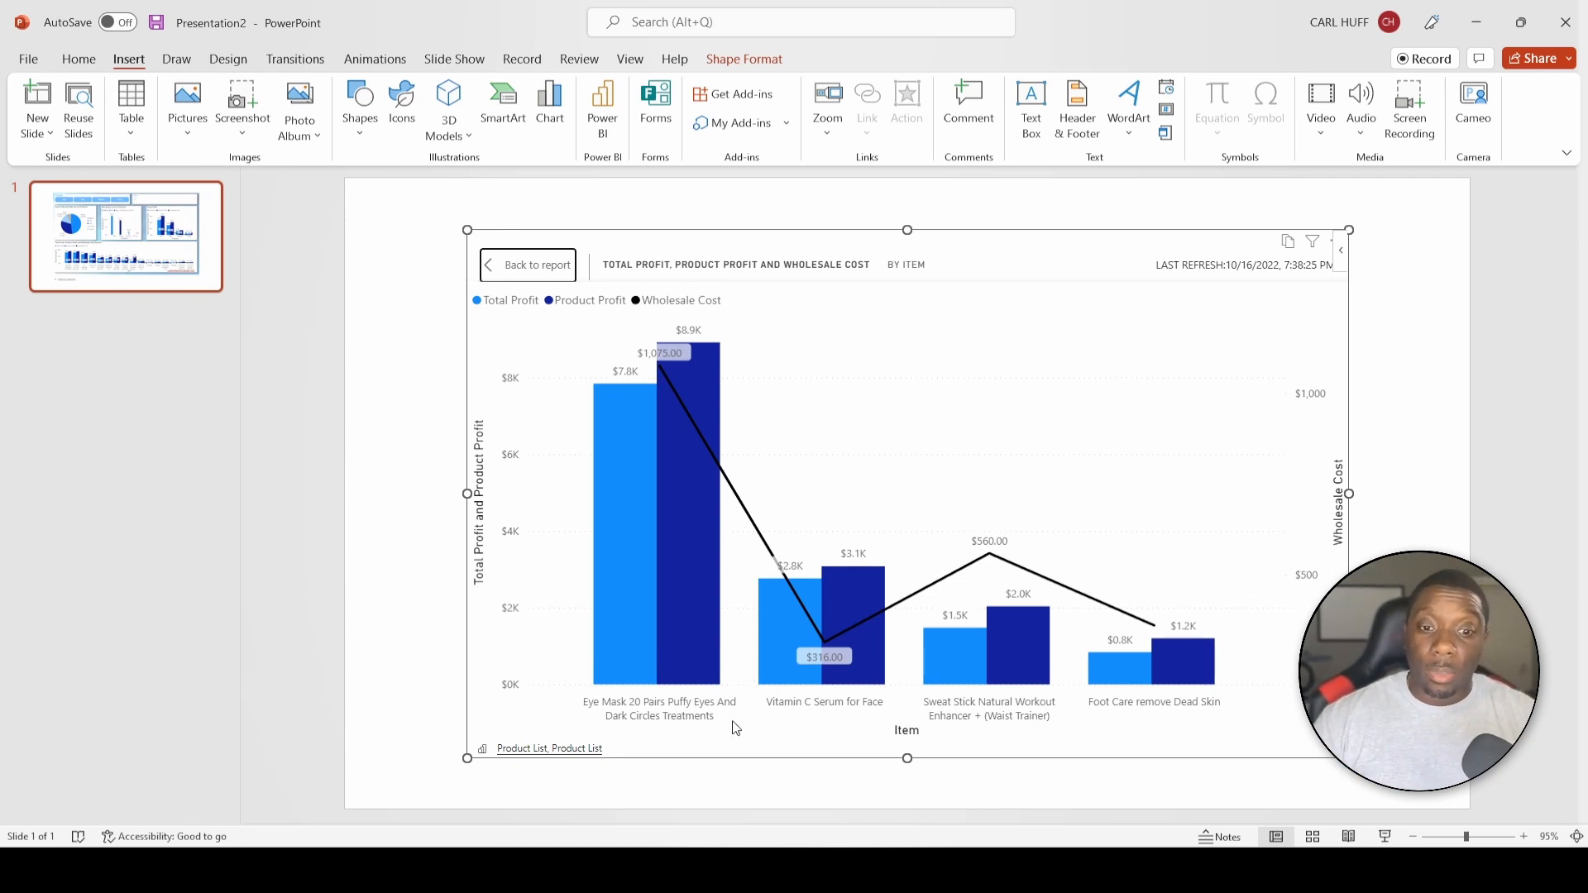
mouse_move(592, 306)
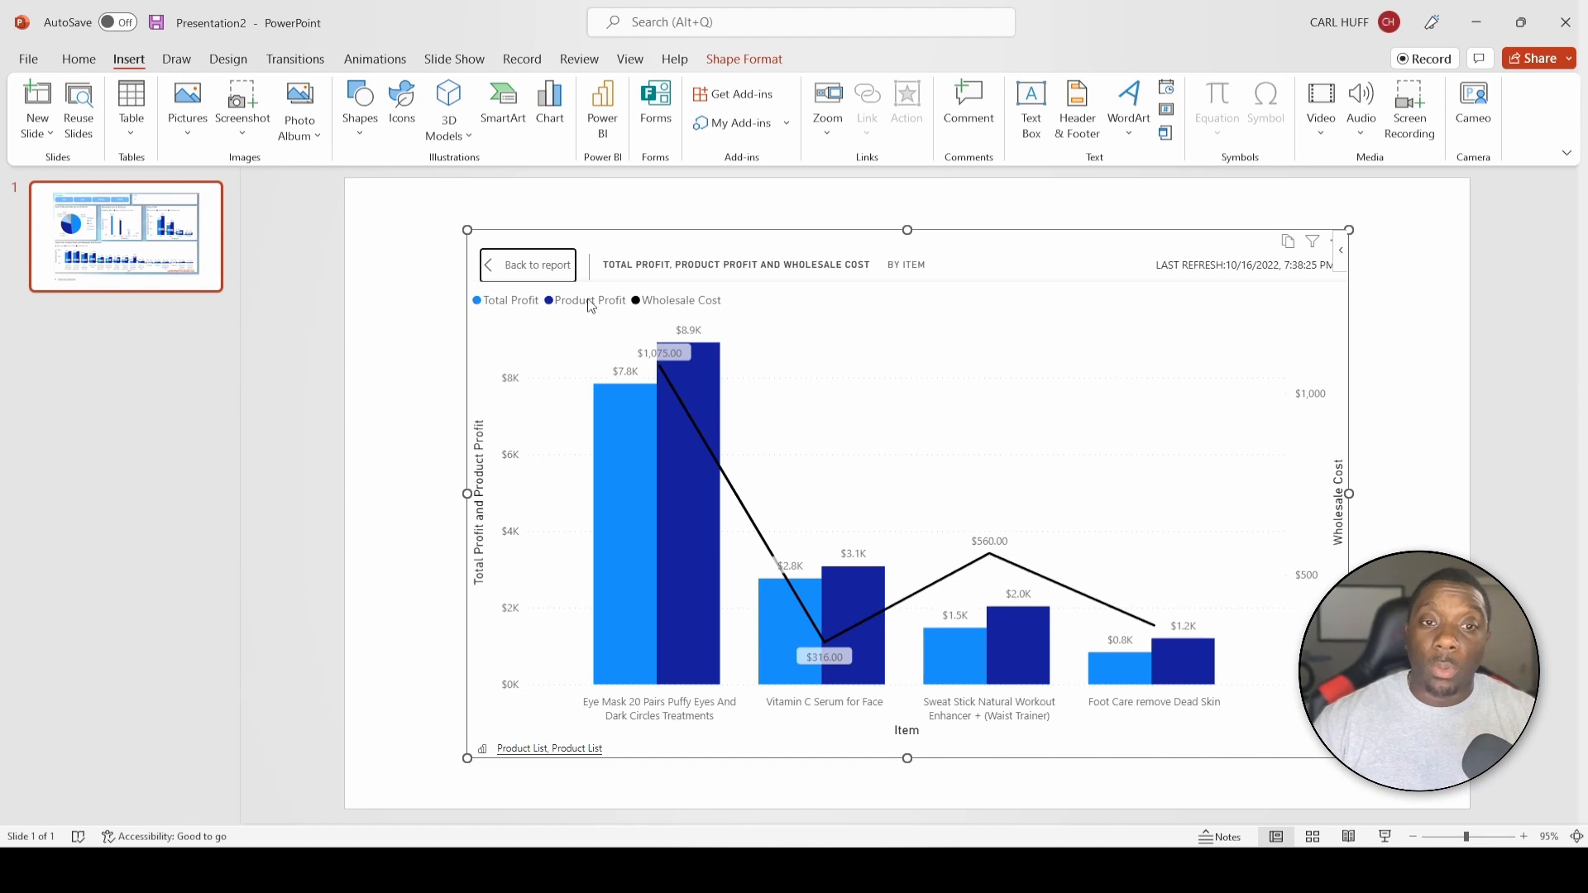
mouse_move(810, 502)
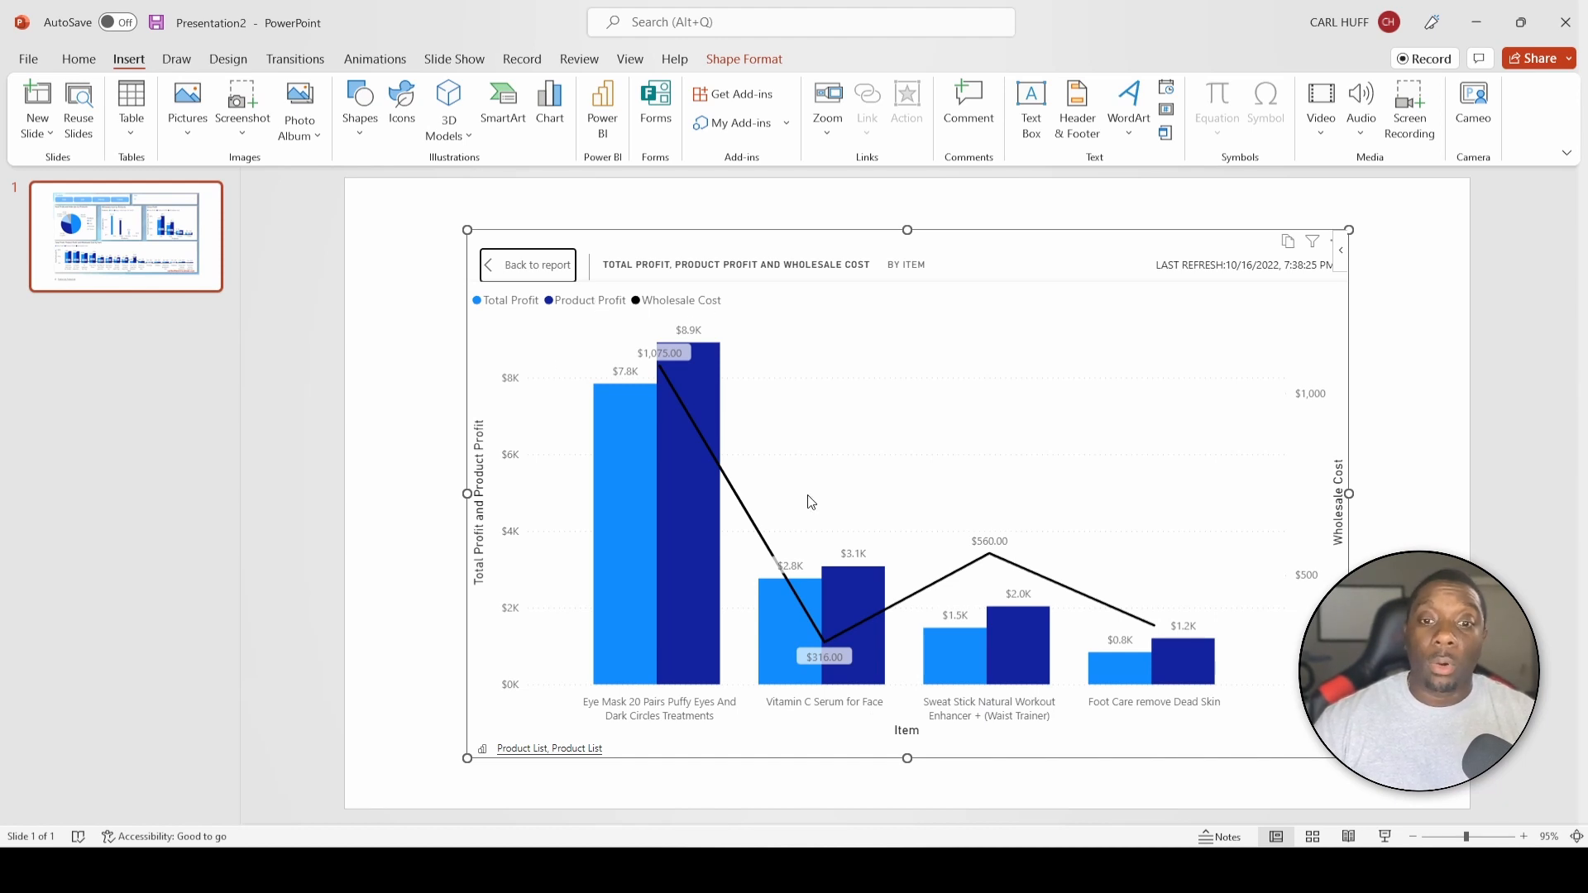
mouse_move(762, 582)
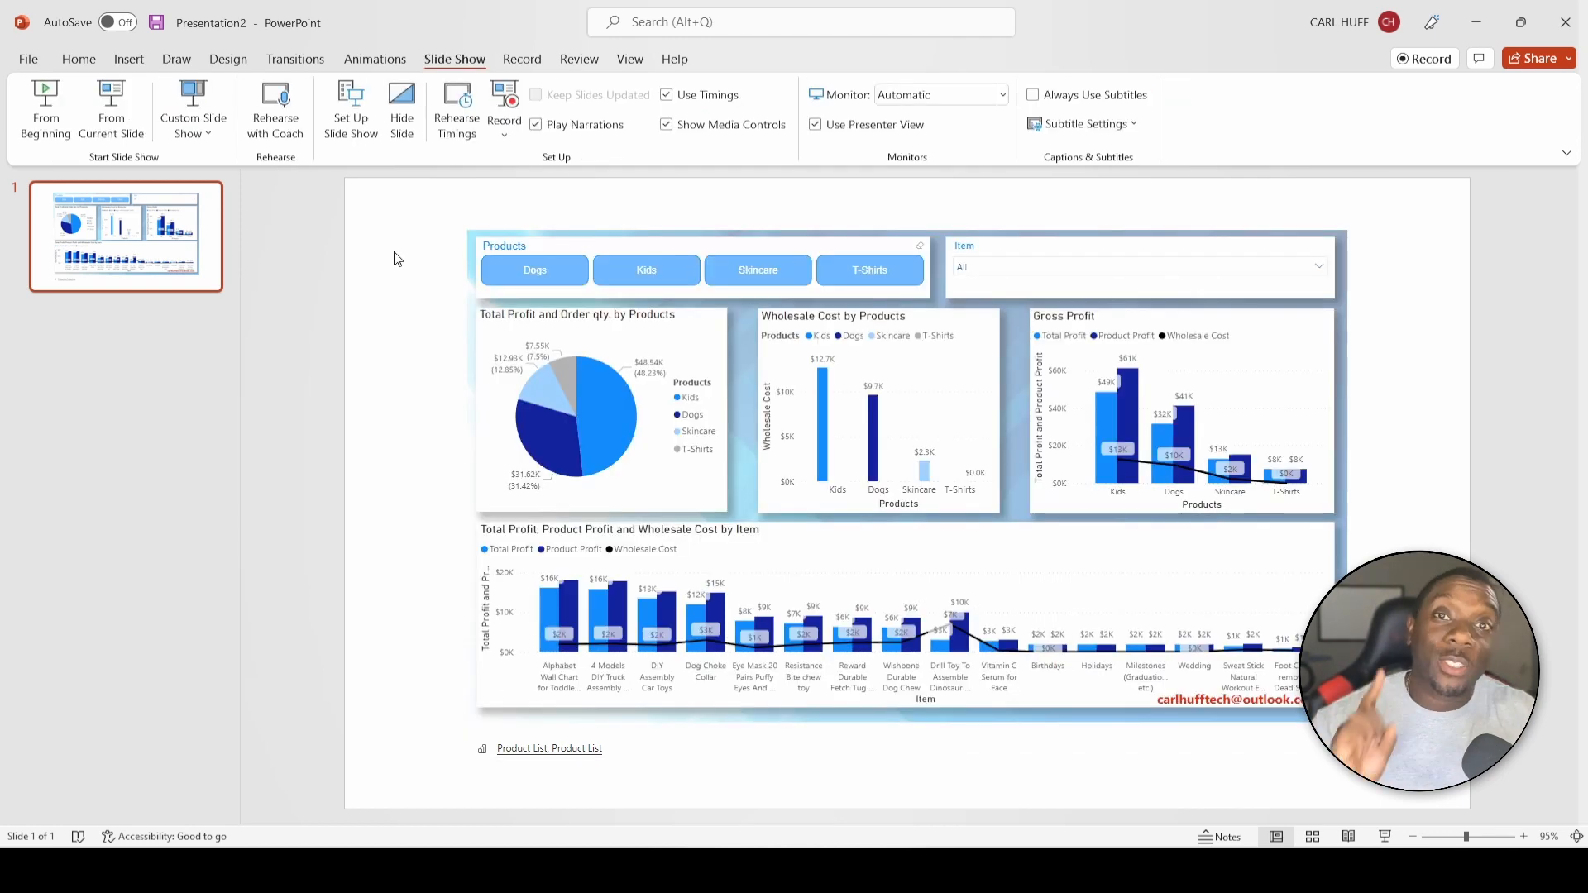
mouse_move(385, 219)
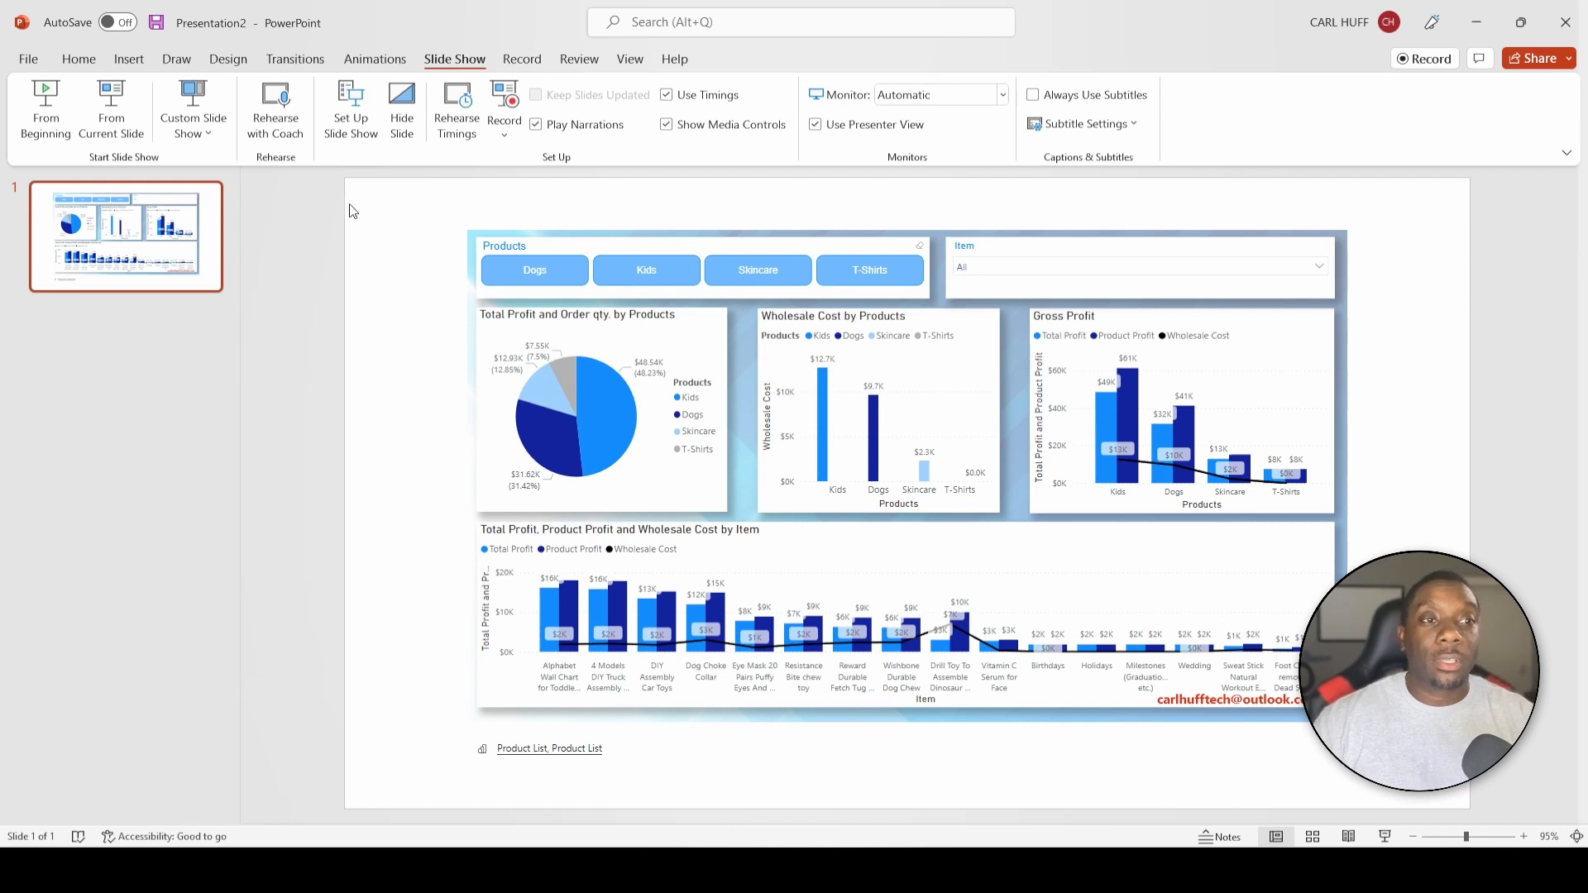
mouse_move(45, 108)
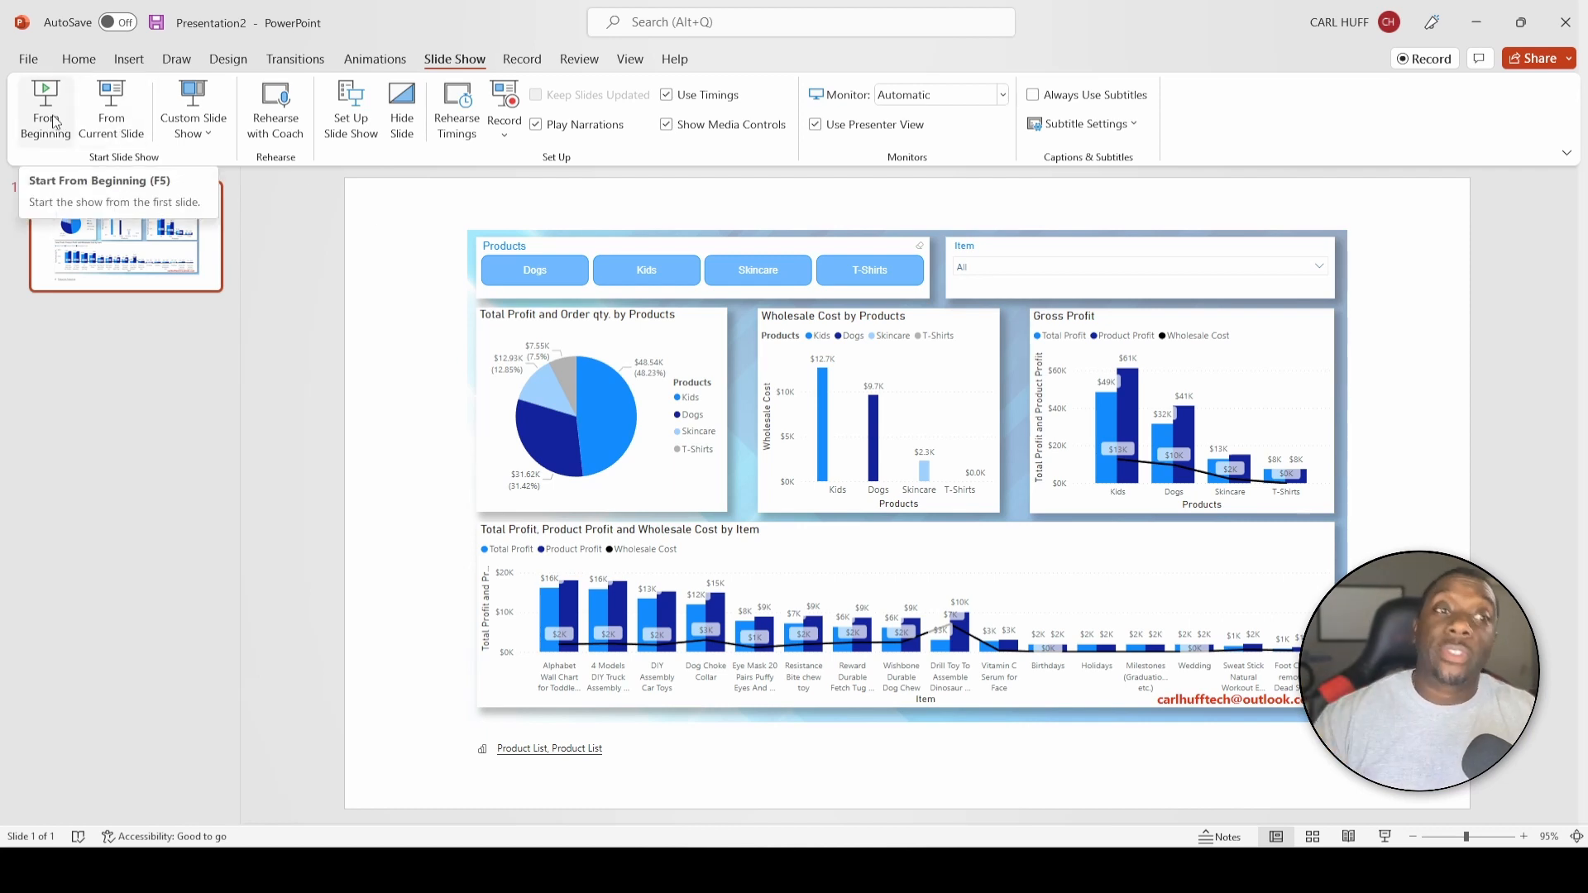
Start the slide show from the first slide.
click(44, 109)
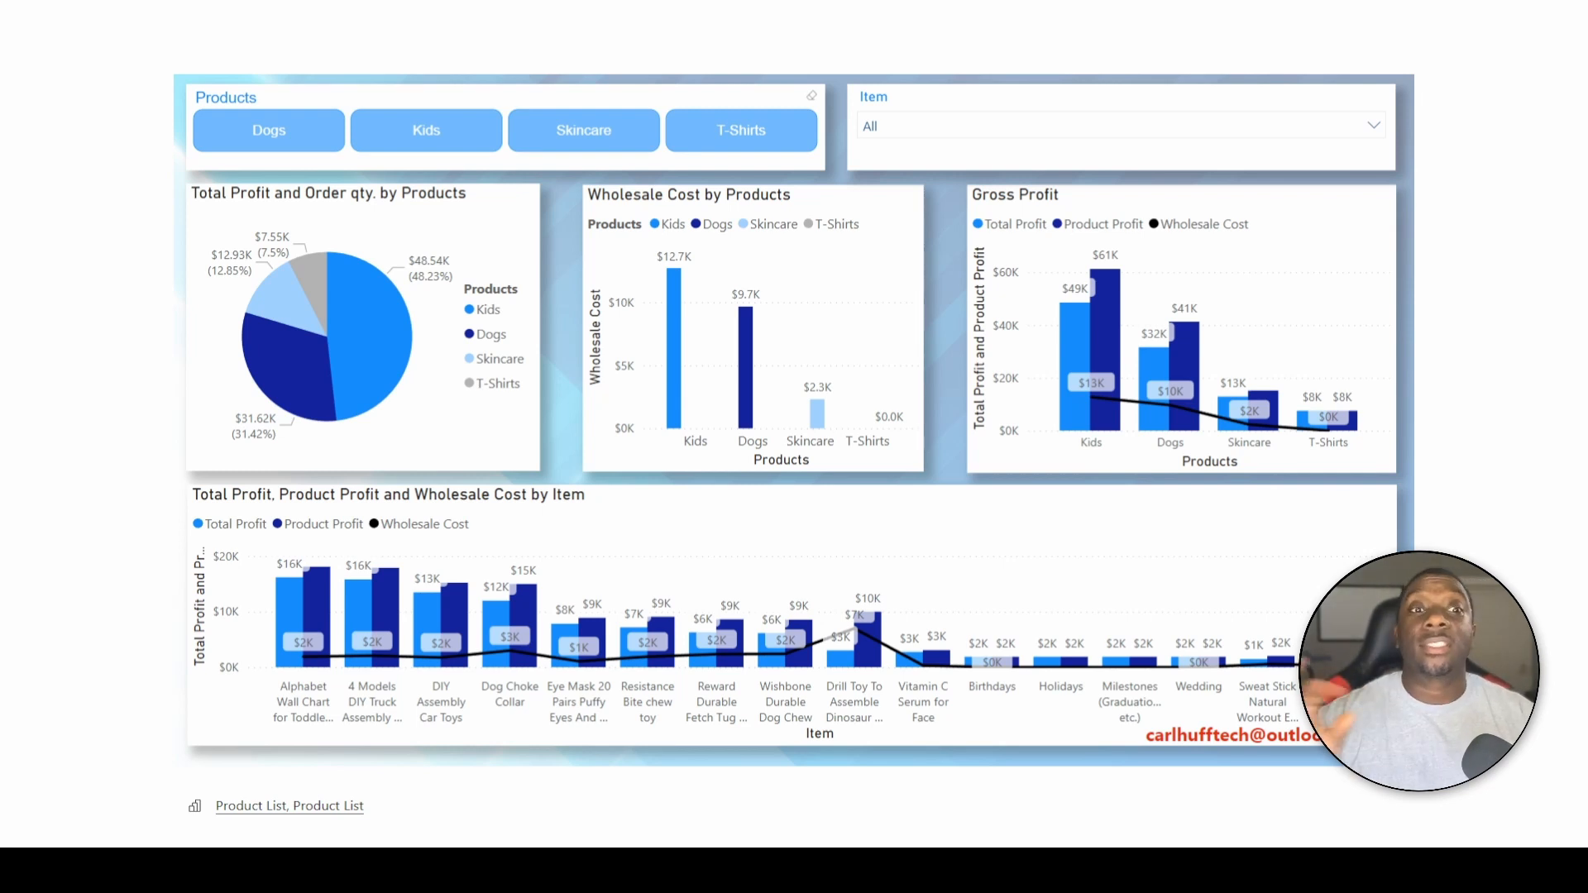
mouse_move(354, 130)
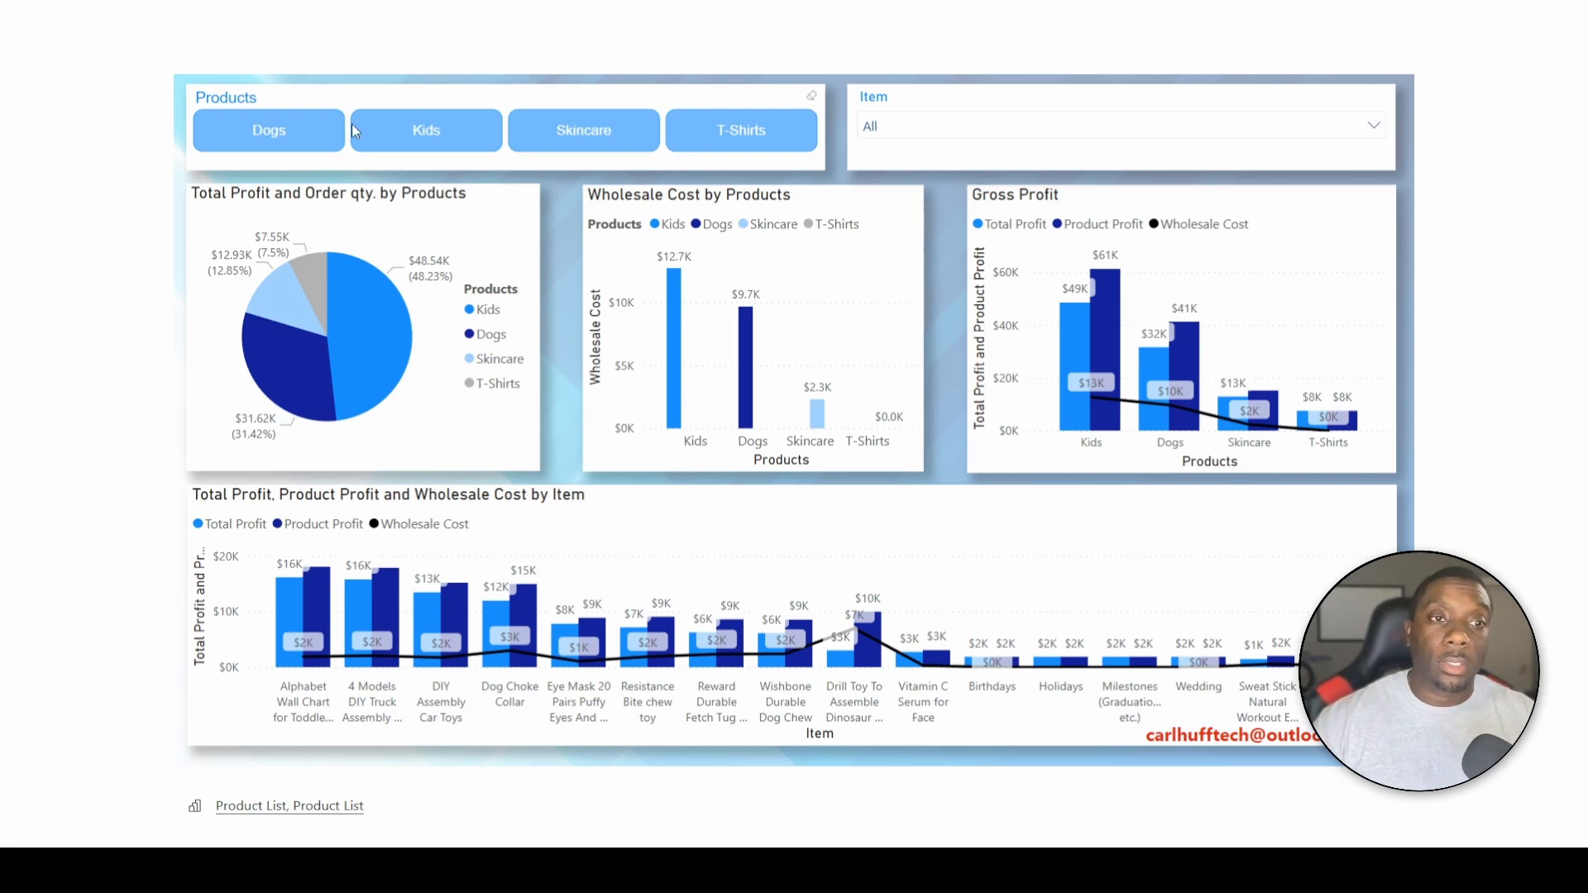
Filter the live report to Dogs and focus the item profit-and-cost chart.
click(268, 130)
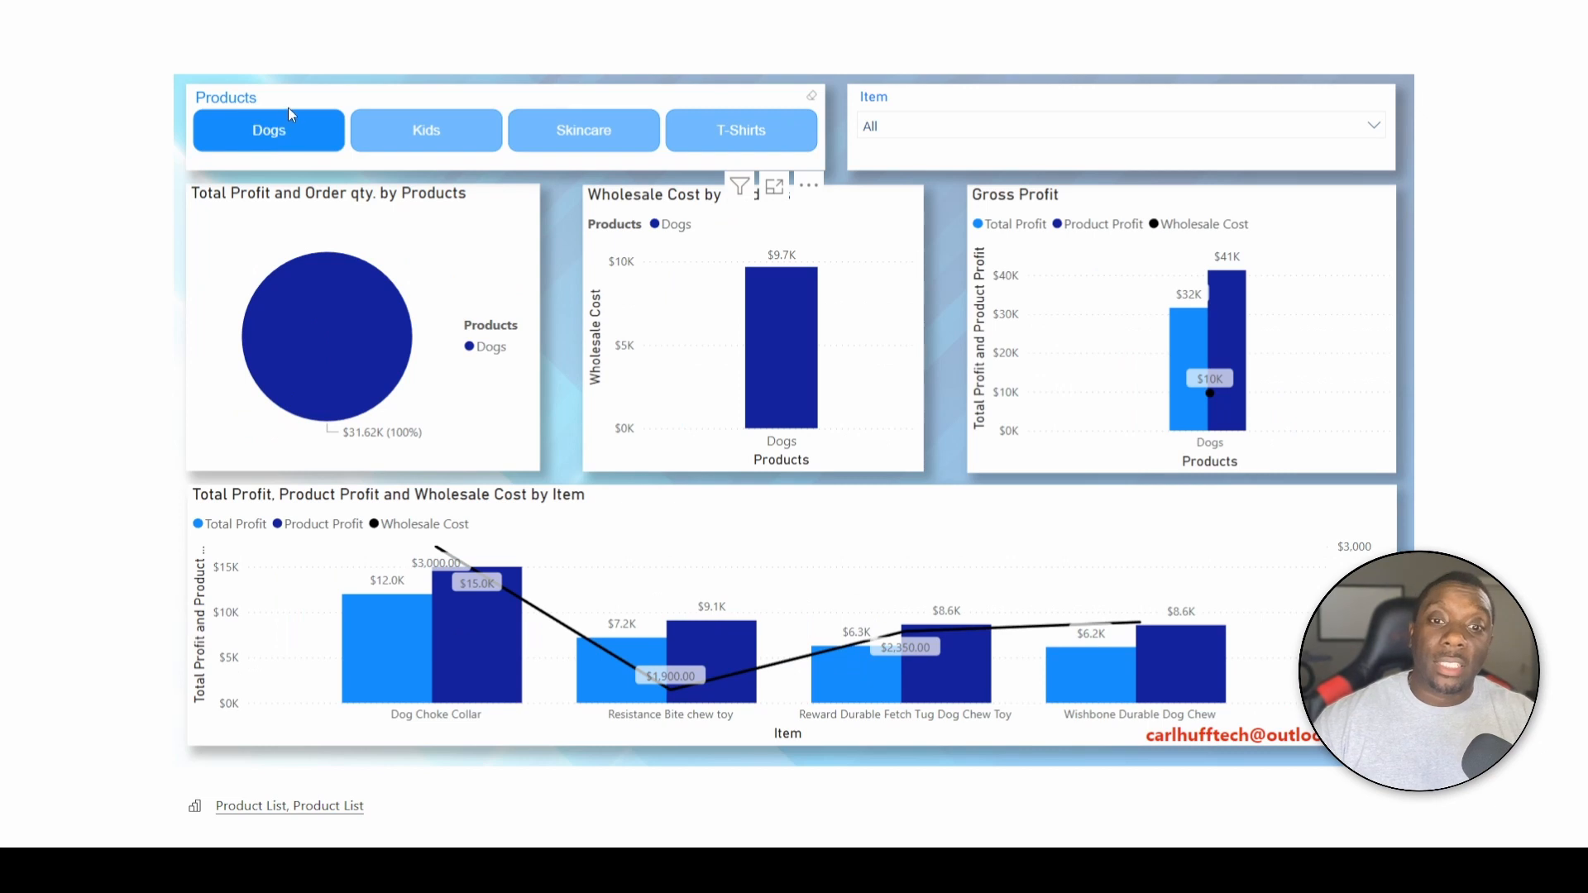
mouse_move(1345, 470)
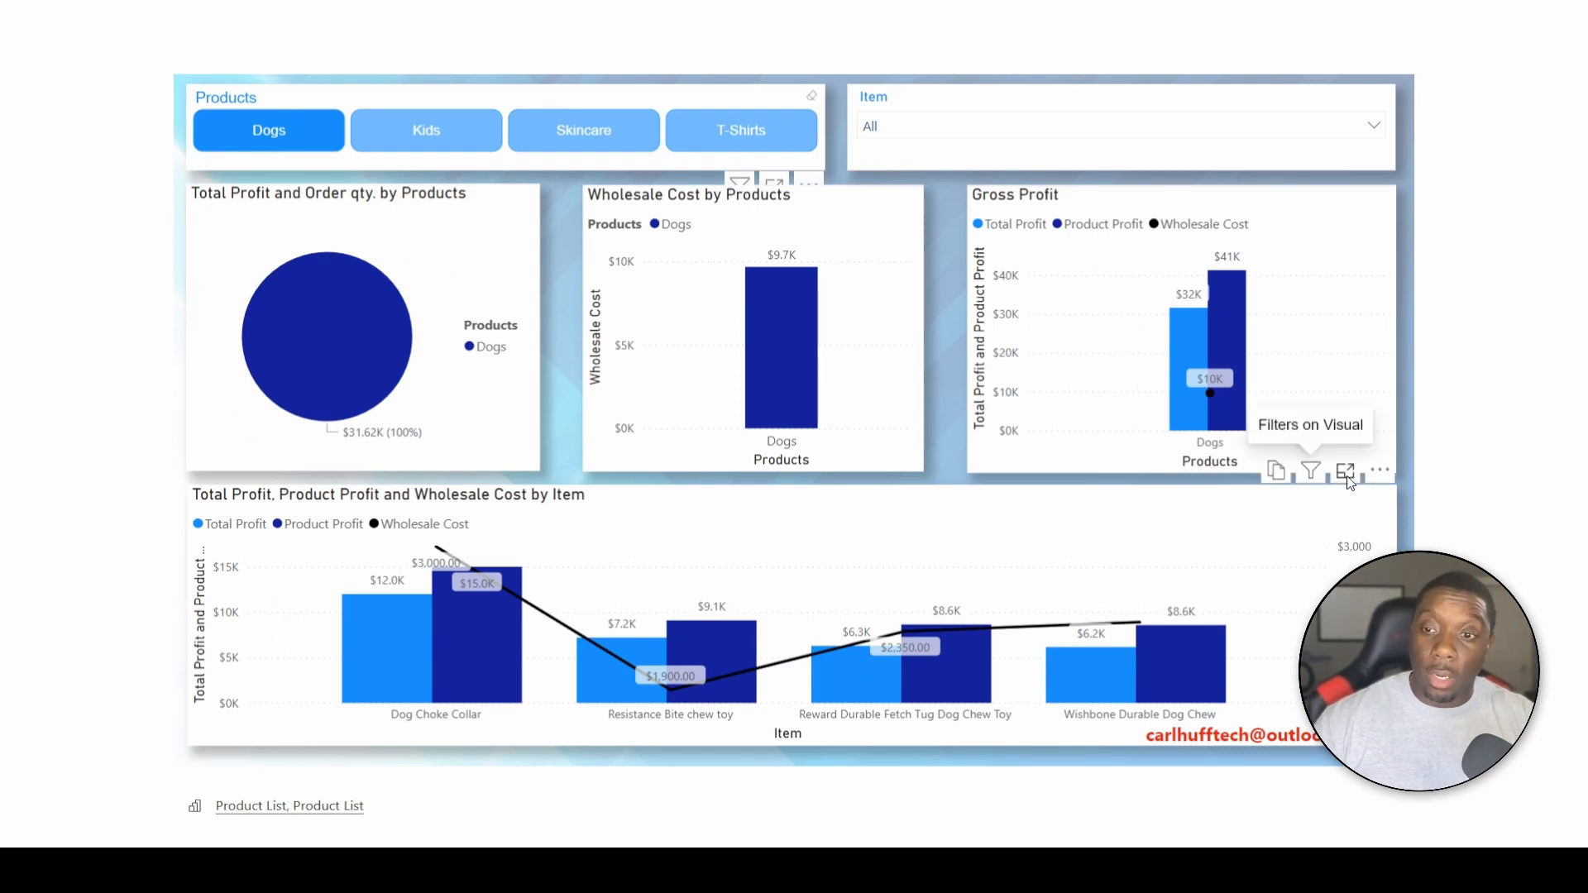
click(1347, 470)
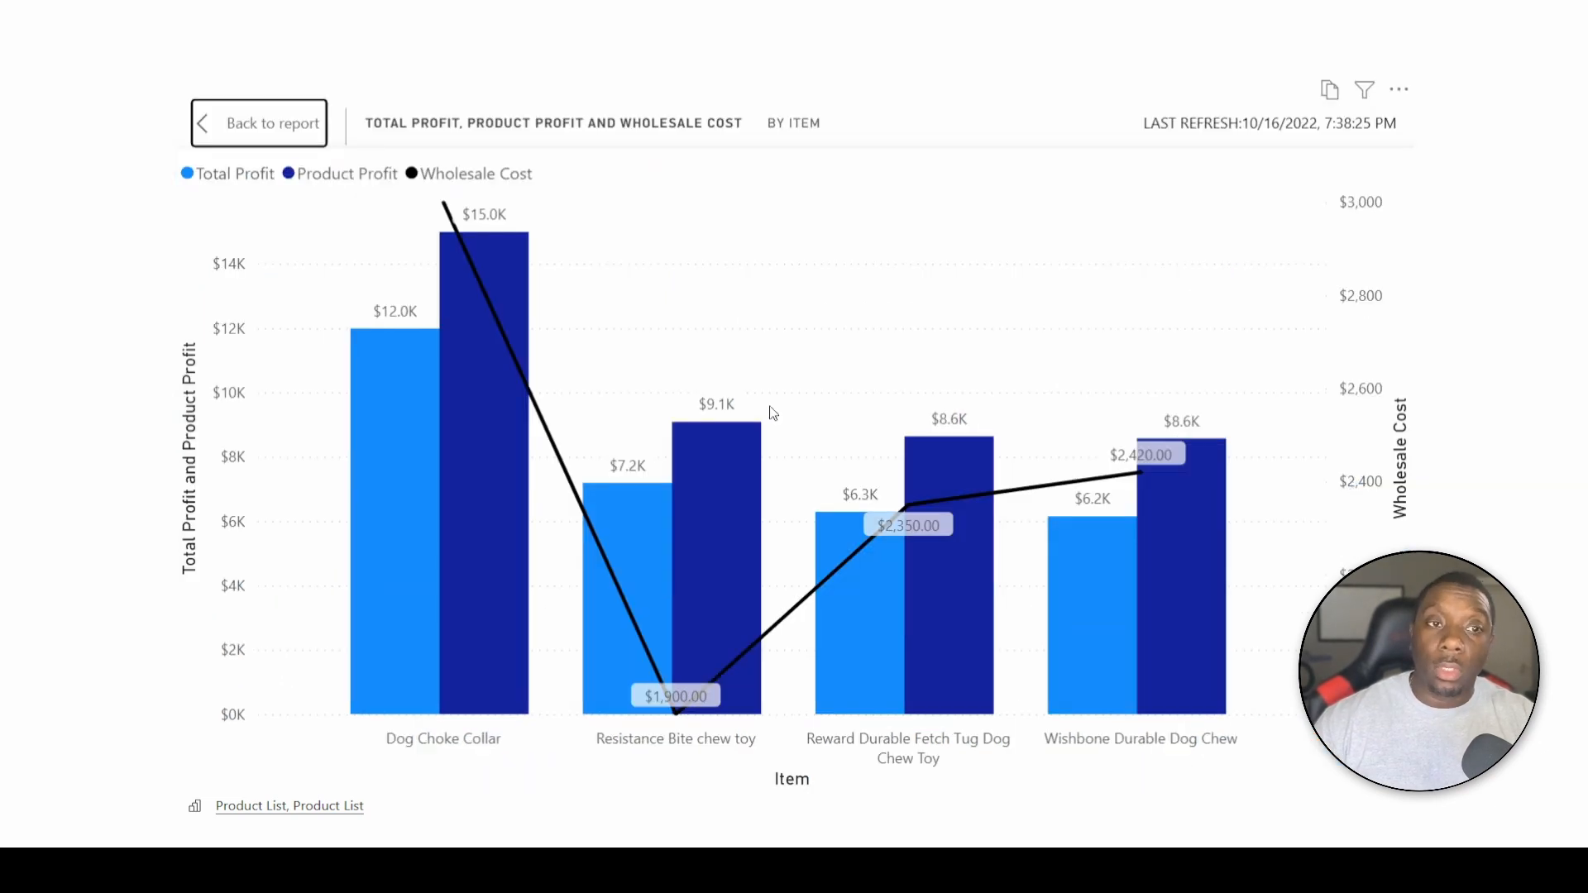
mouse_move(309, 382)
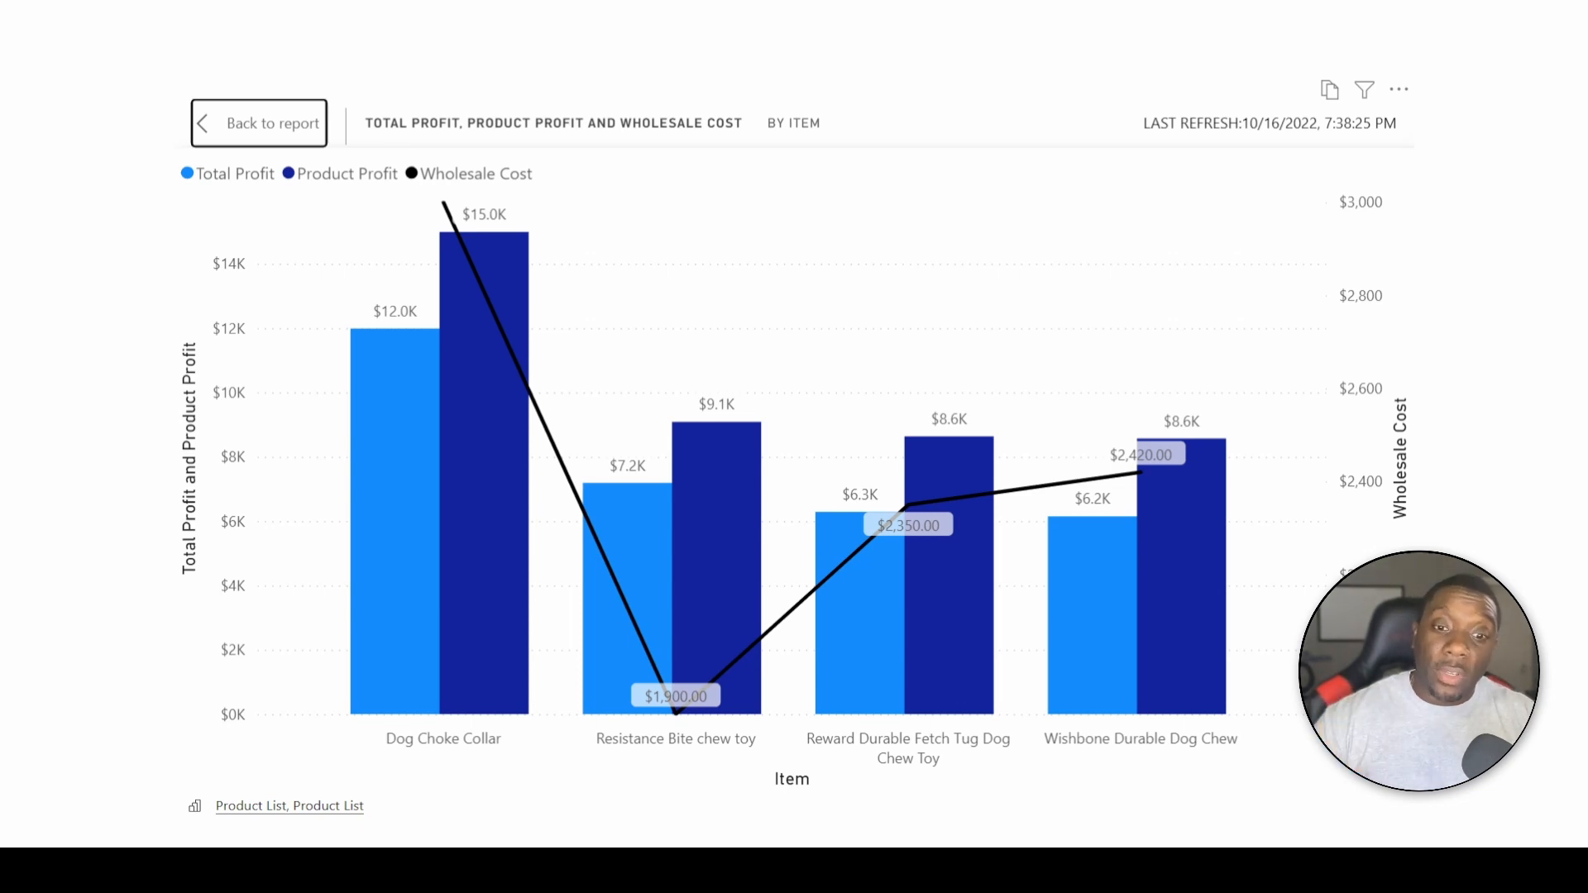
mouse_move(1038, 659)
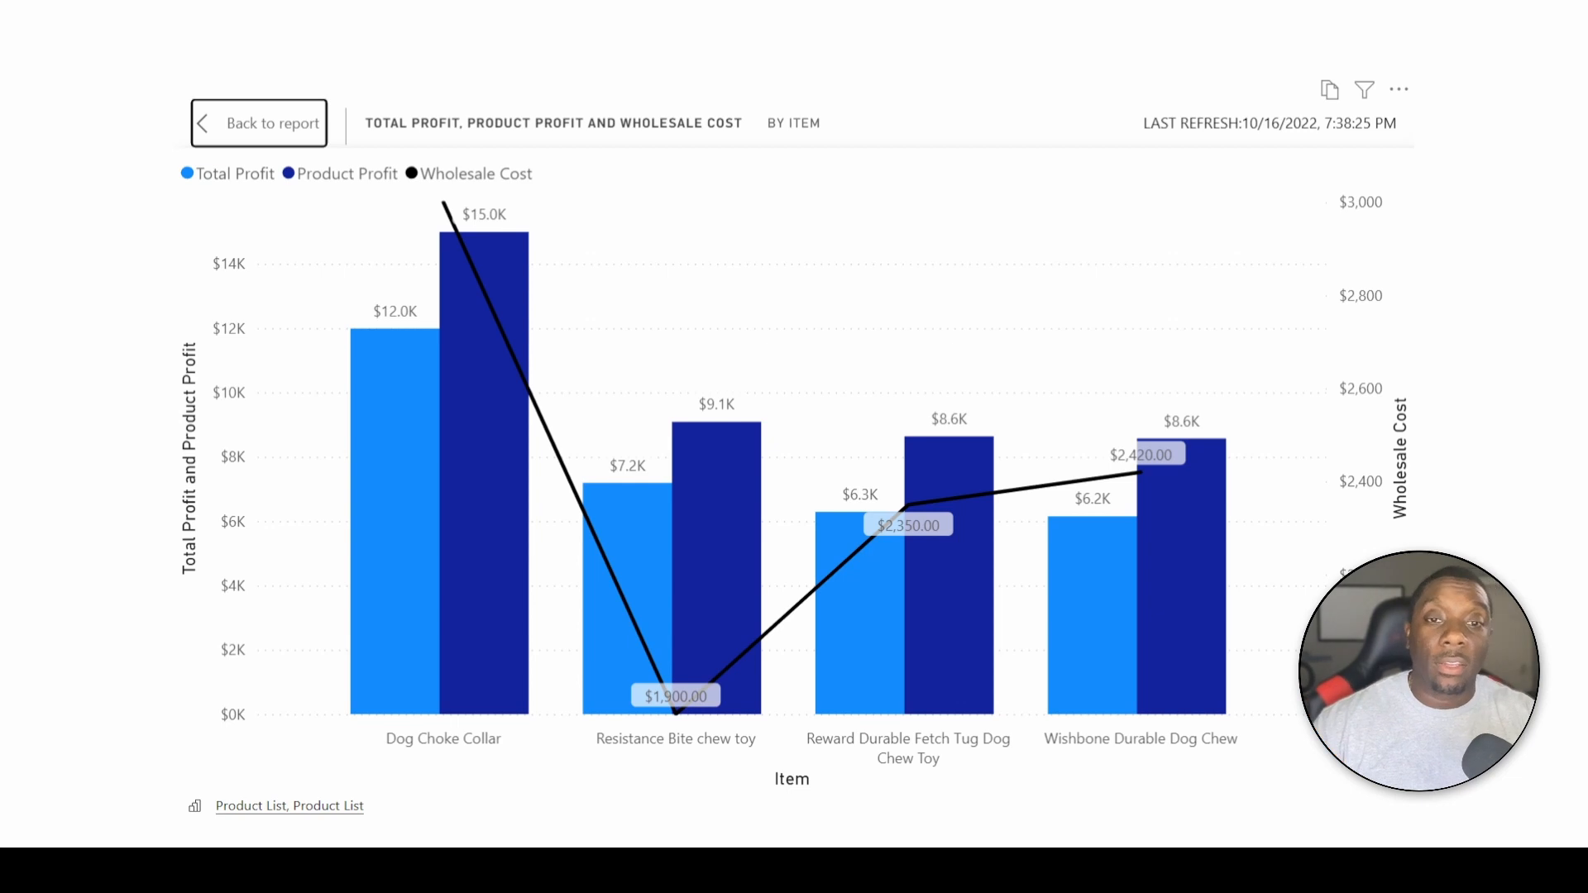
mouse_move(233, 465)
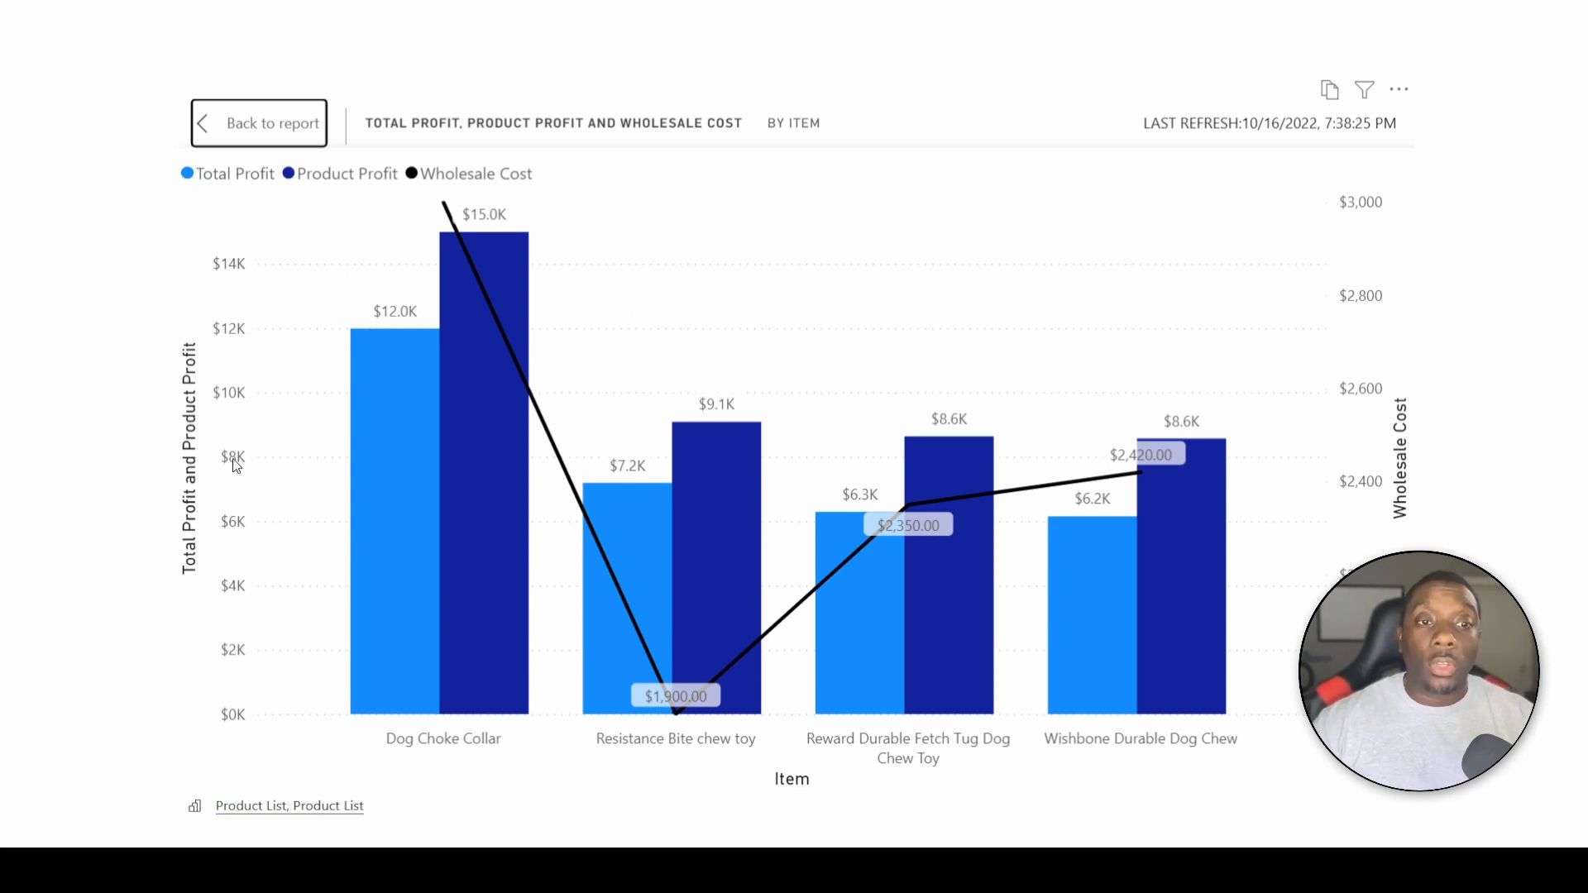
mouse_move(413, 436)
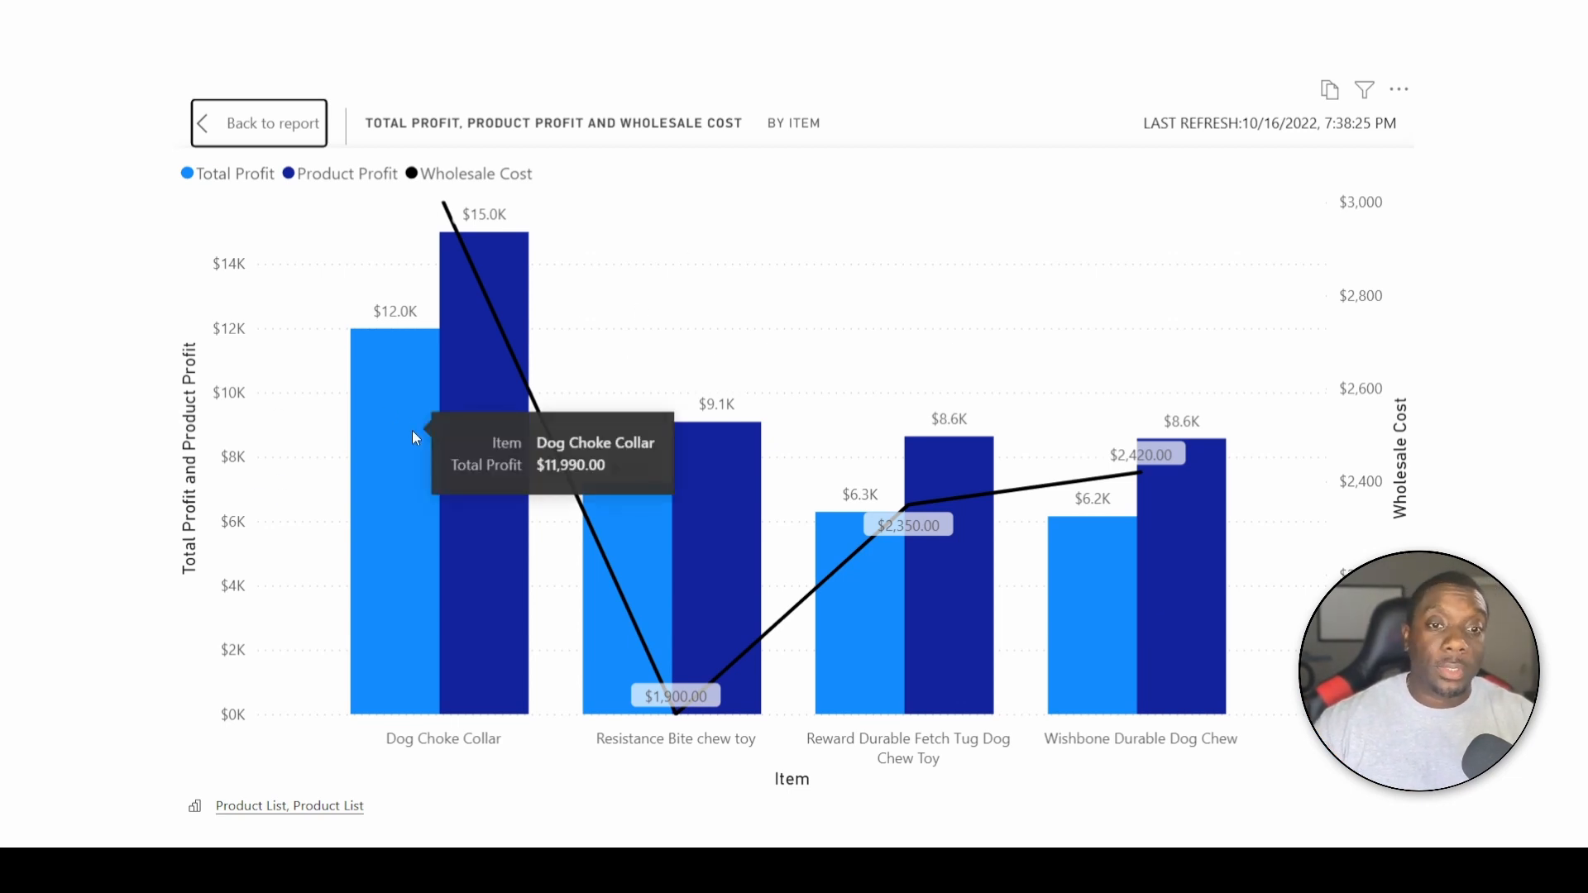
mouse_move(481, 311)
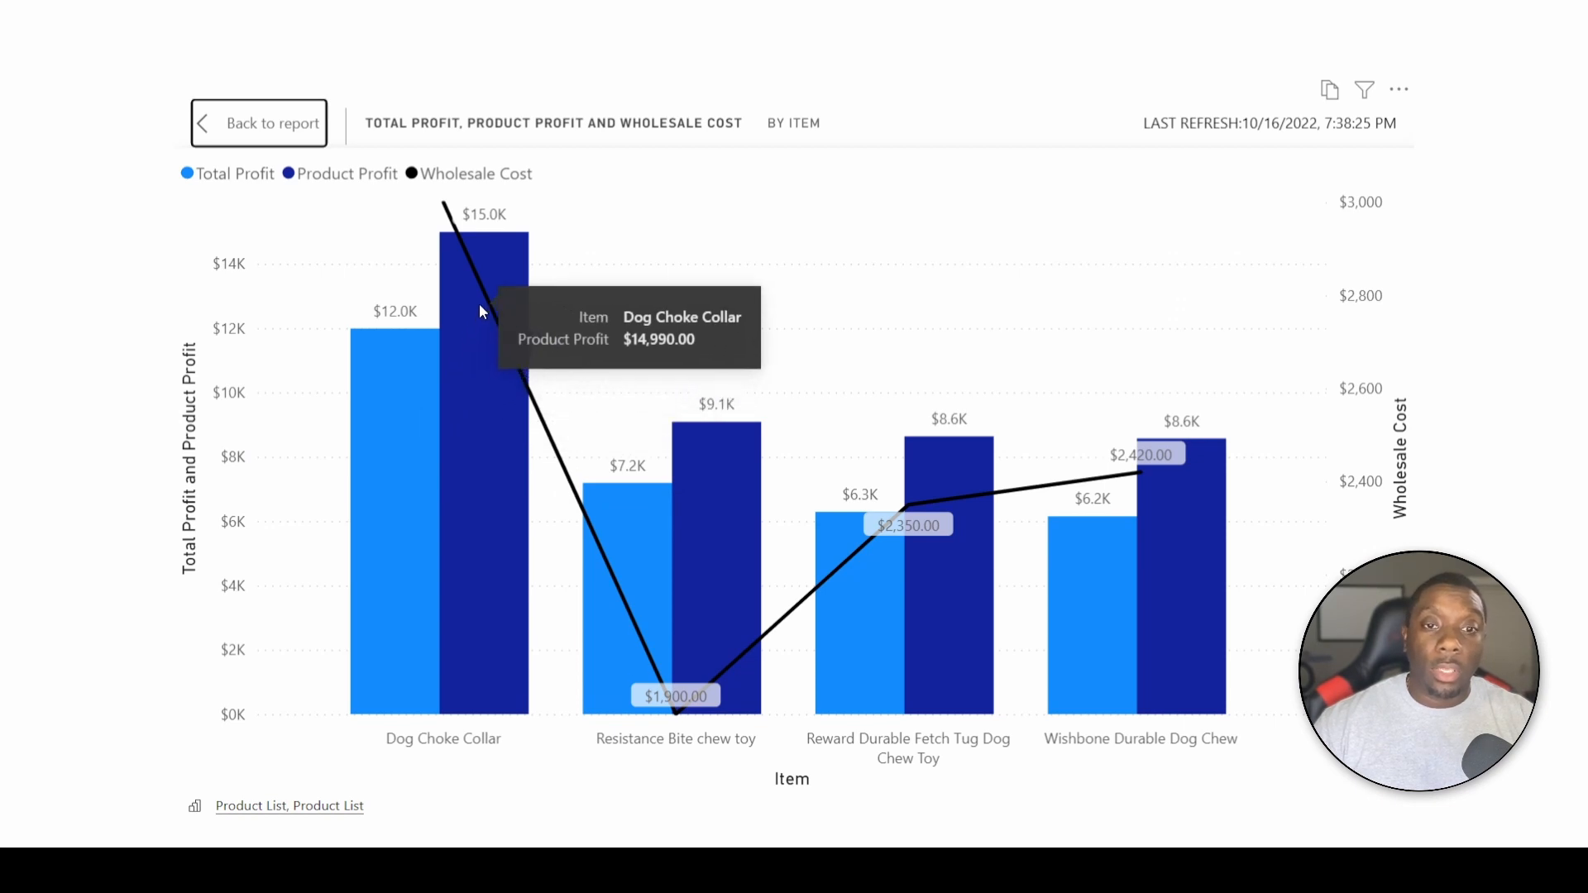
mouse_move(603, 516)
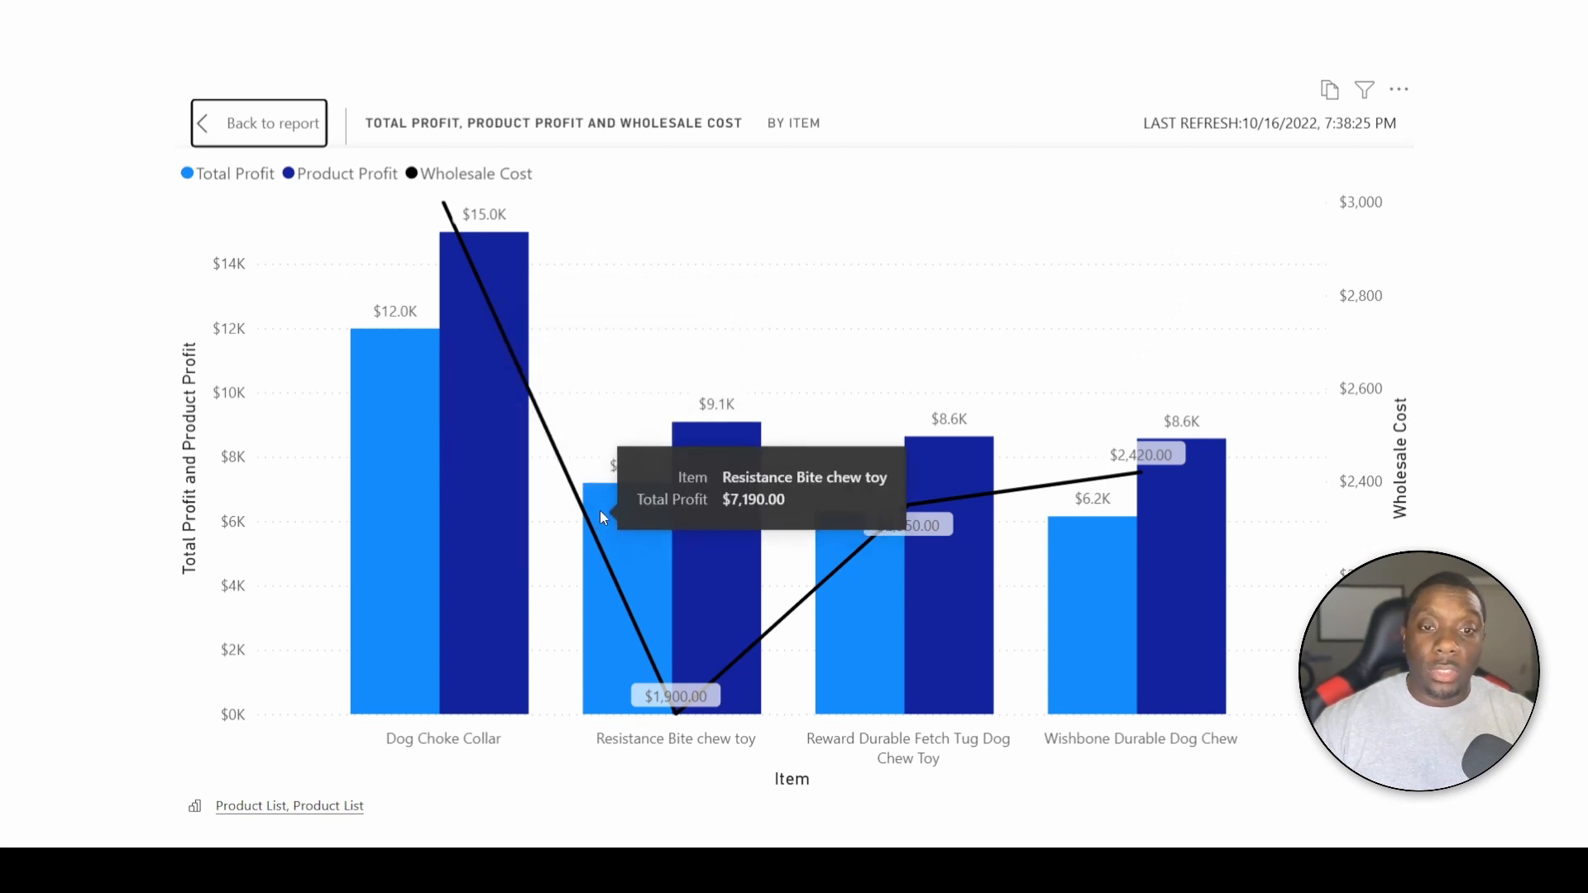
mouse_move(952, 613)
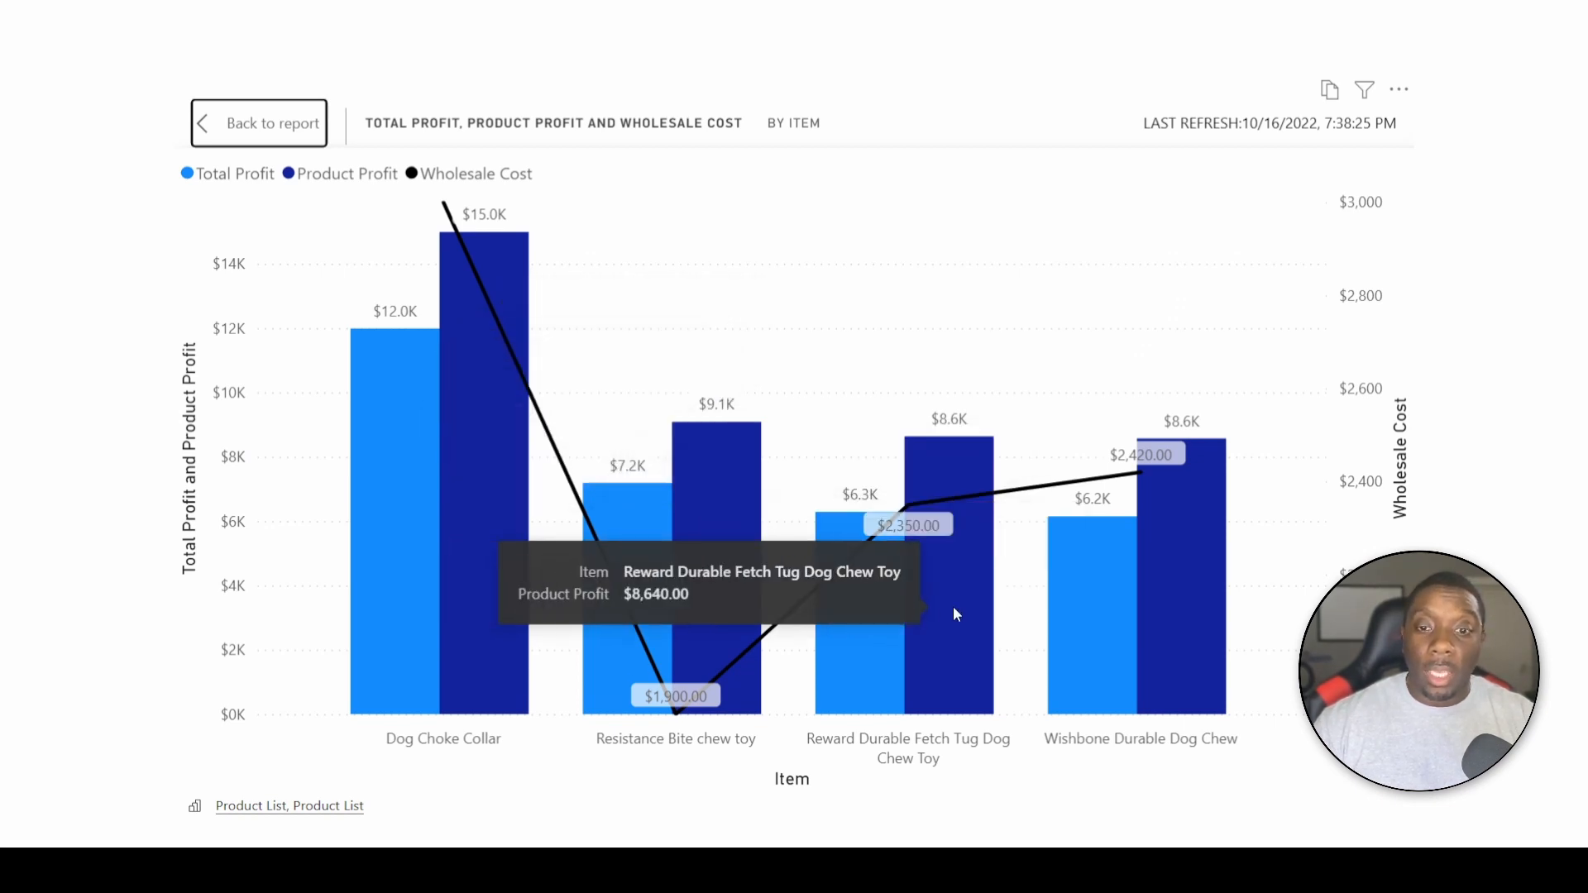